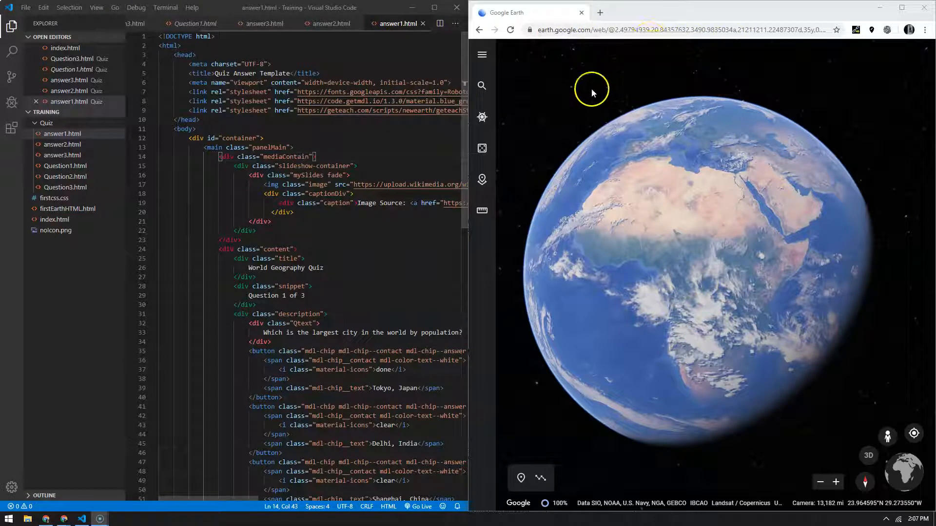
# Create a new empty project from the Projects panel
pyautogui.click(481, 179)
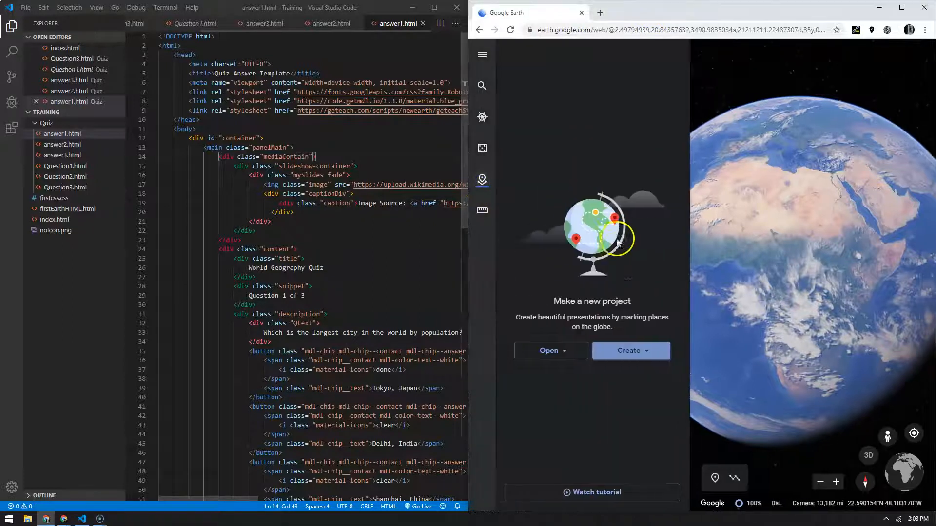
pyautogui.click(631, 350)
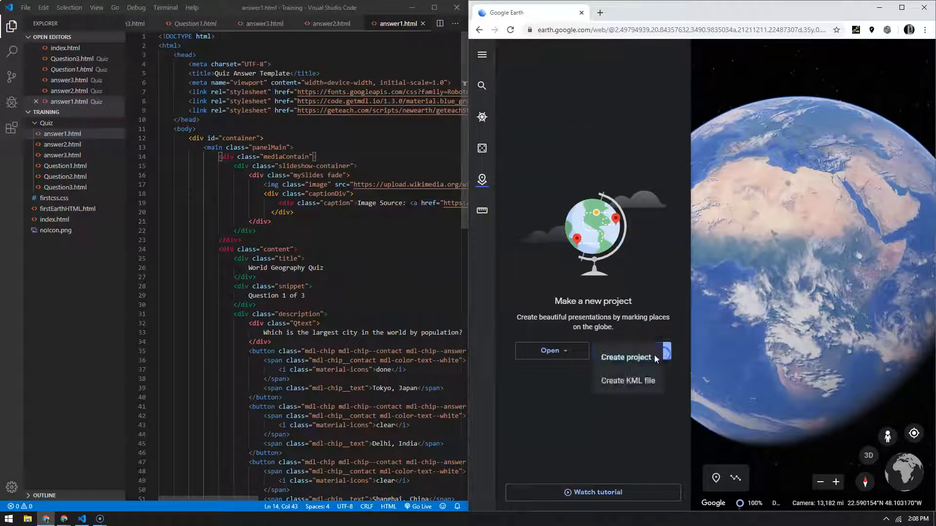
pyautogui.click(625, 357)
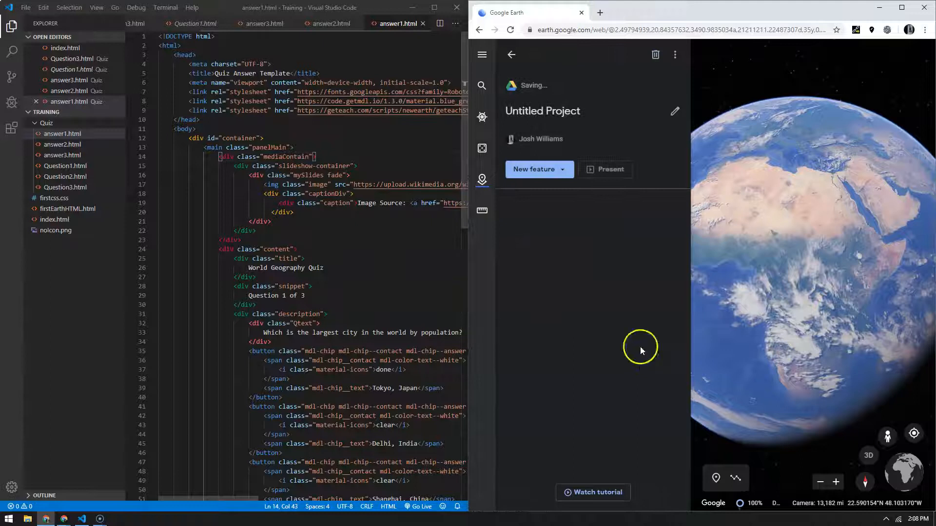
# Title the new project 'Training Quiz'
pyautogui.click(675, 111)
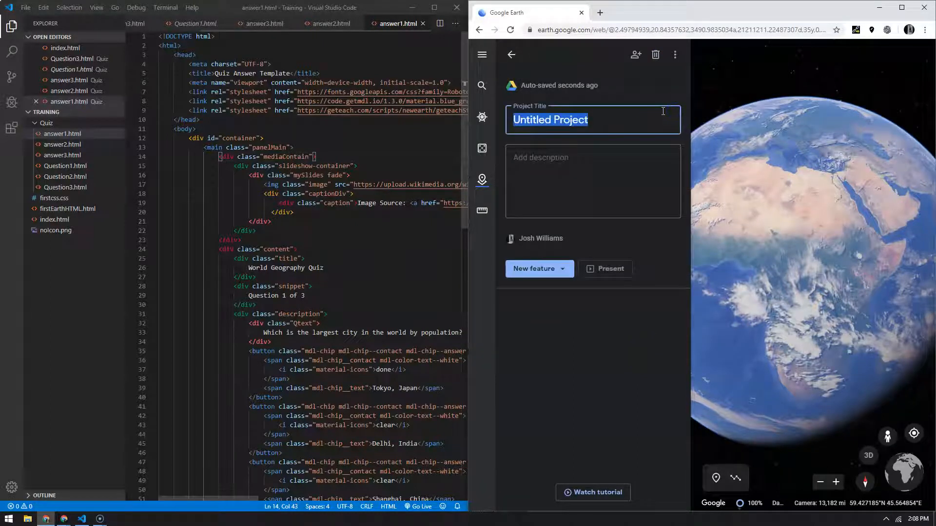
pyautogui.write('Training')
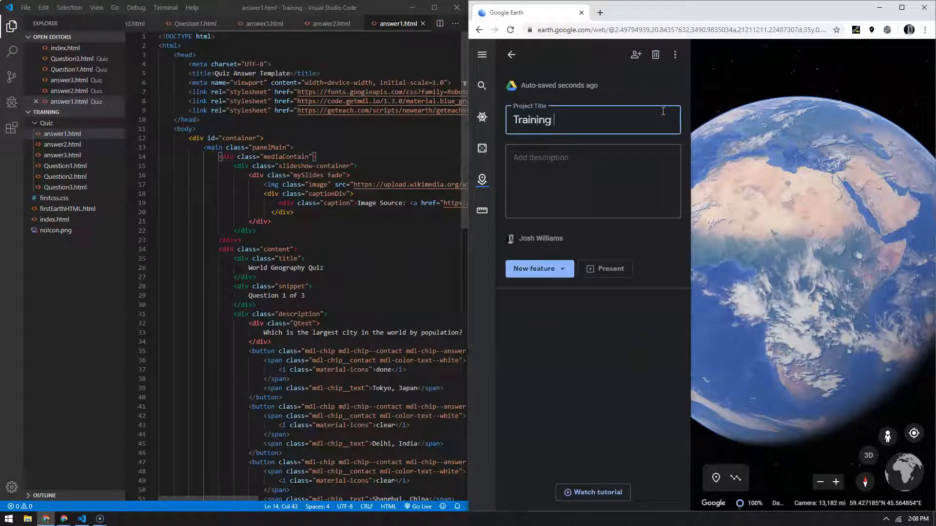
pyautogui.write('Quiz')
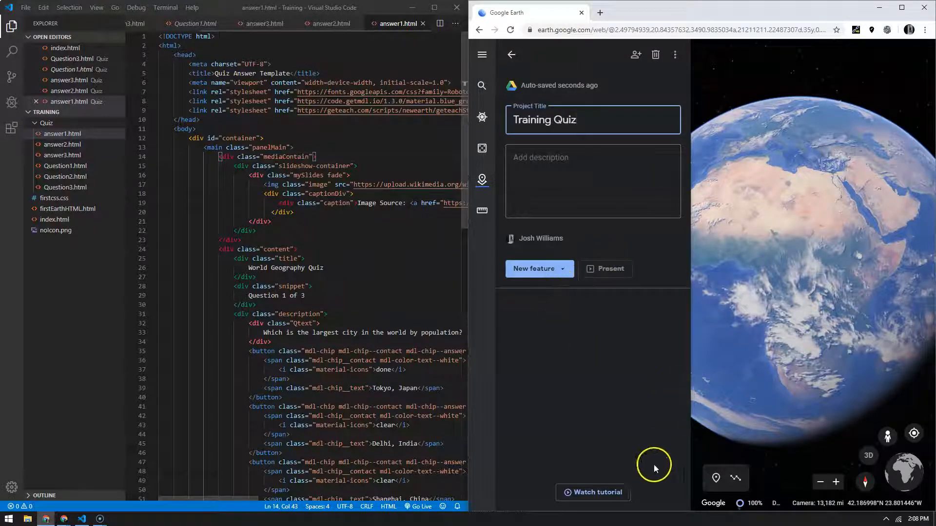
pyautogui.moveTo(715, 478)
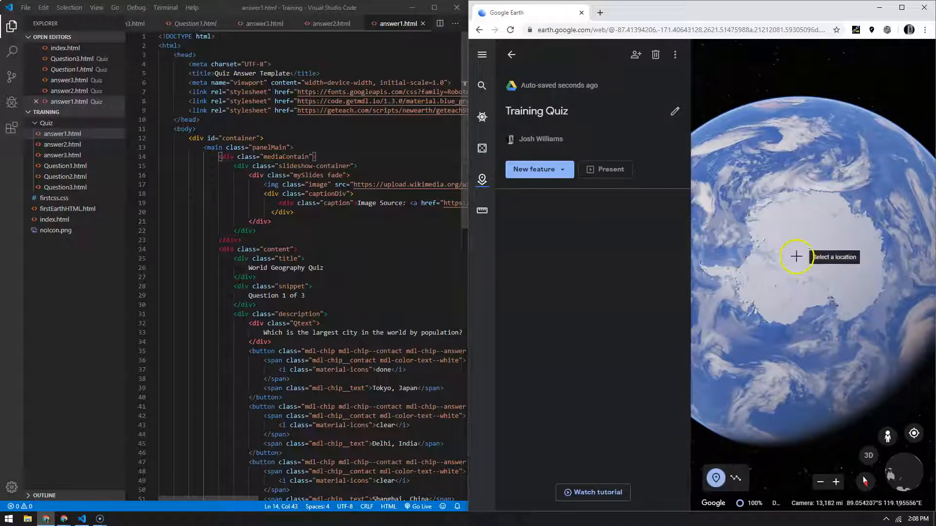
# Add a placemark on Antarctica titled 'Question 1' and open its details
pyautogui.click(796, 256)
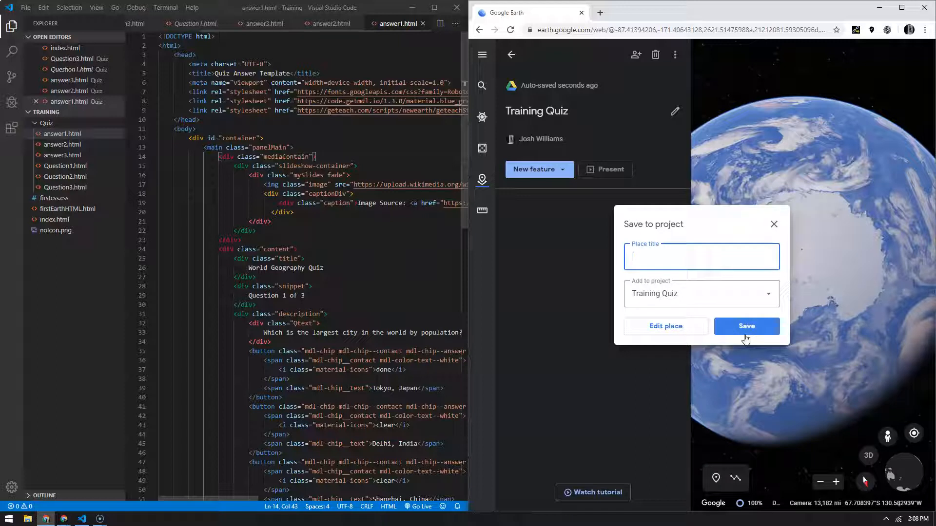
pyautogui.write('Q')
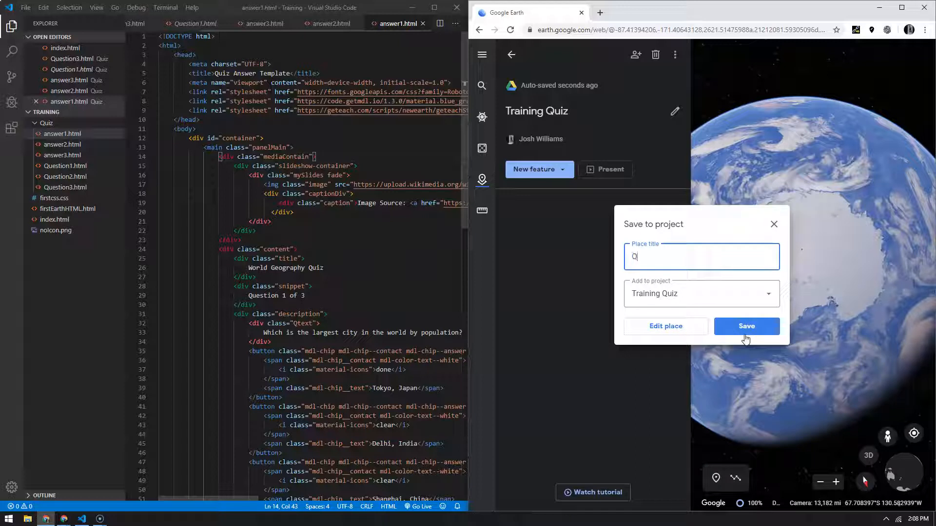
pyautogui.write('uestion')
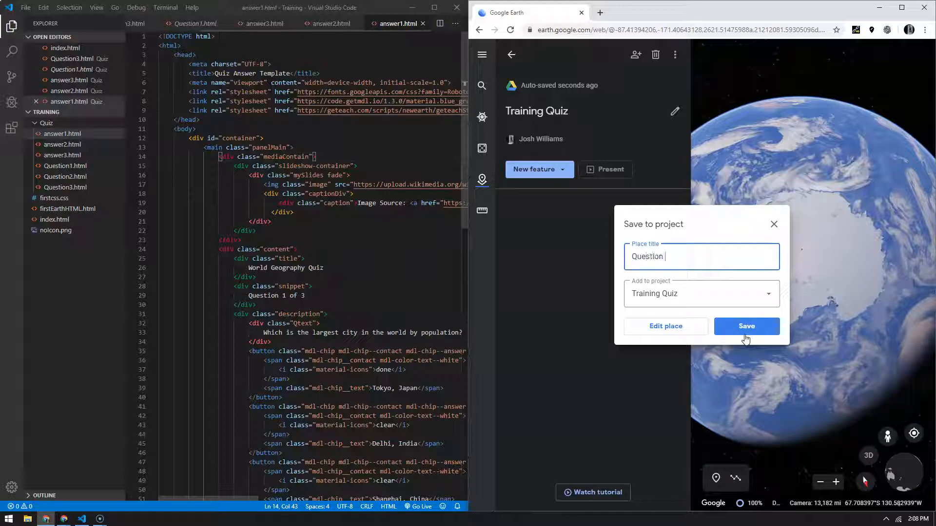
pyautogui.write('1')
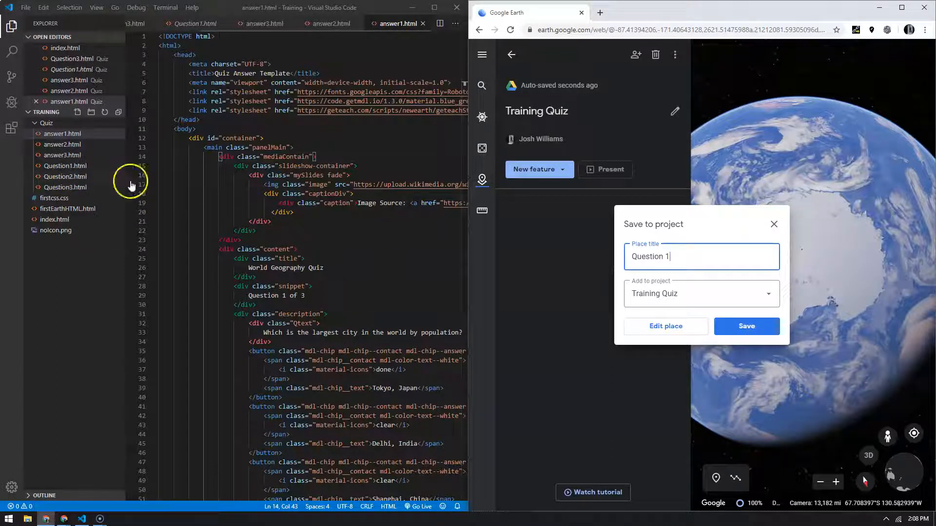
pyautogui.click(746, 327)
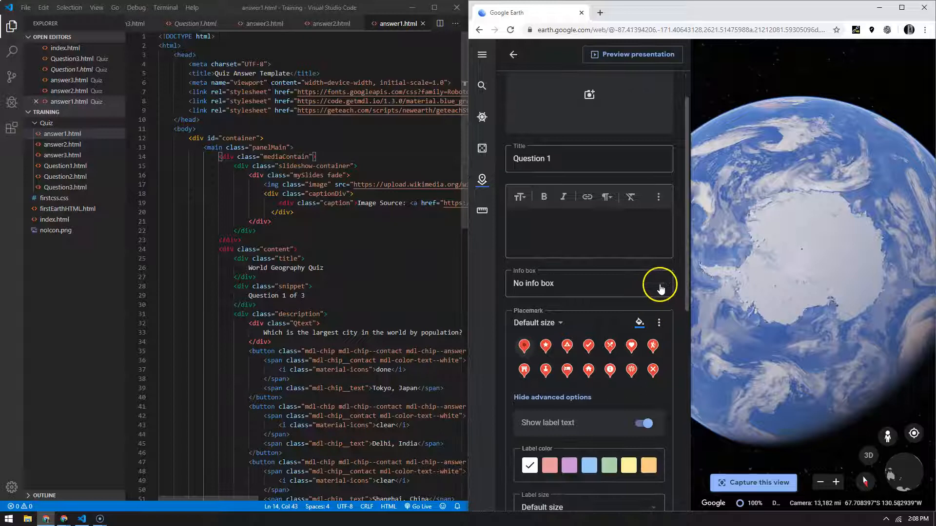
# Set Question 1's info box size to Large info box
pyautogui.click(660, 283)
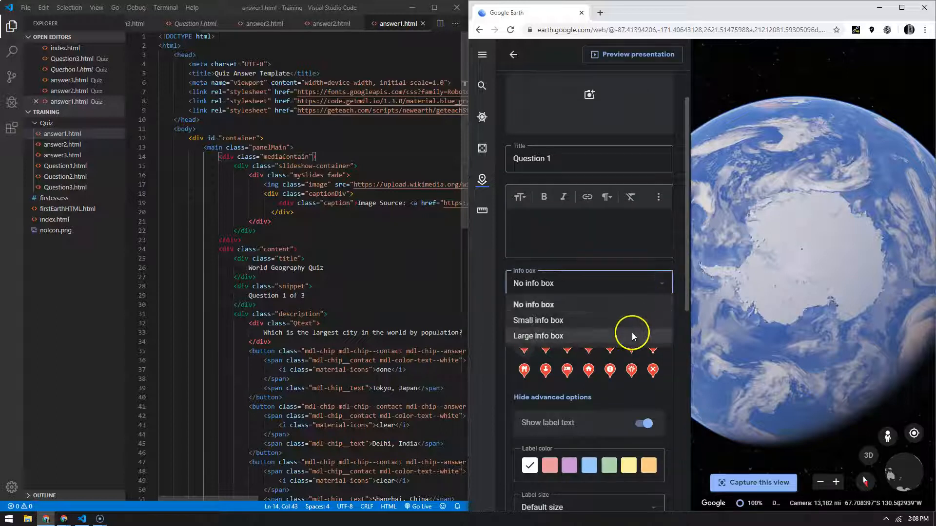
pyautogui.click(537, 335)
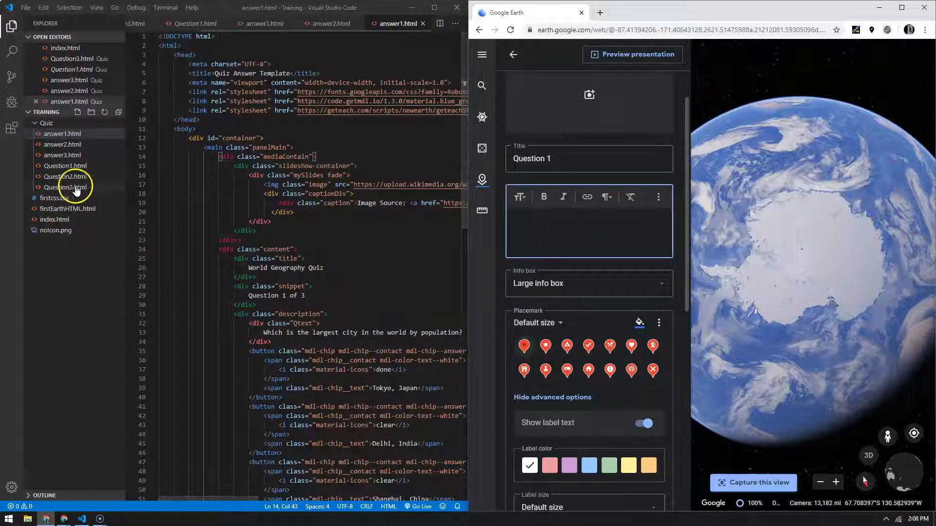
# Paste the Question1.html code into Question 1's description in HTML mode
pyautogui.click(64, 166)
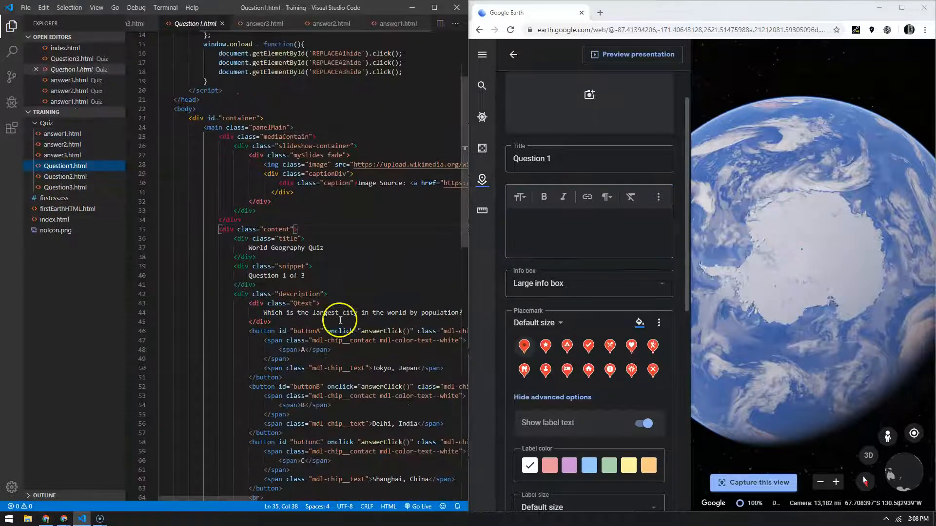
pyautogui.click(381, 270)
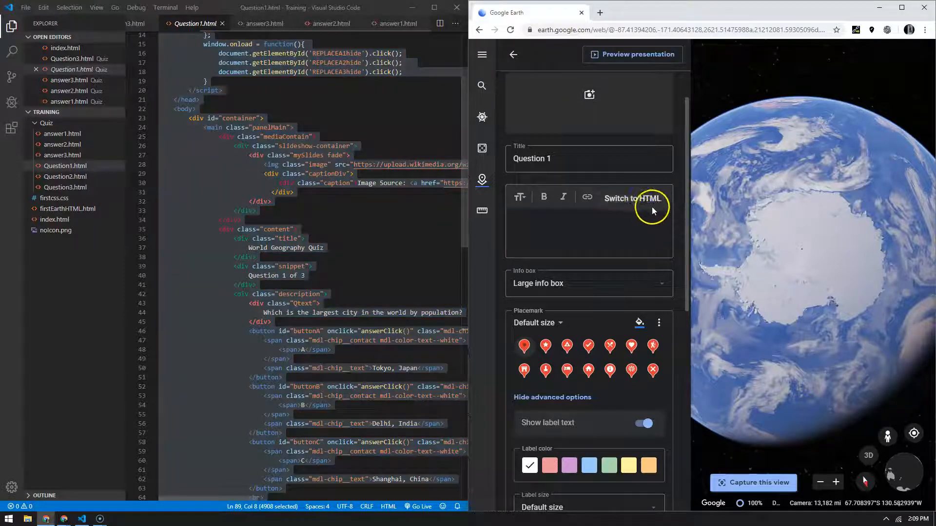
pyautogui.click(637, 198)
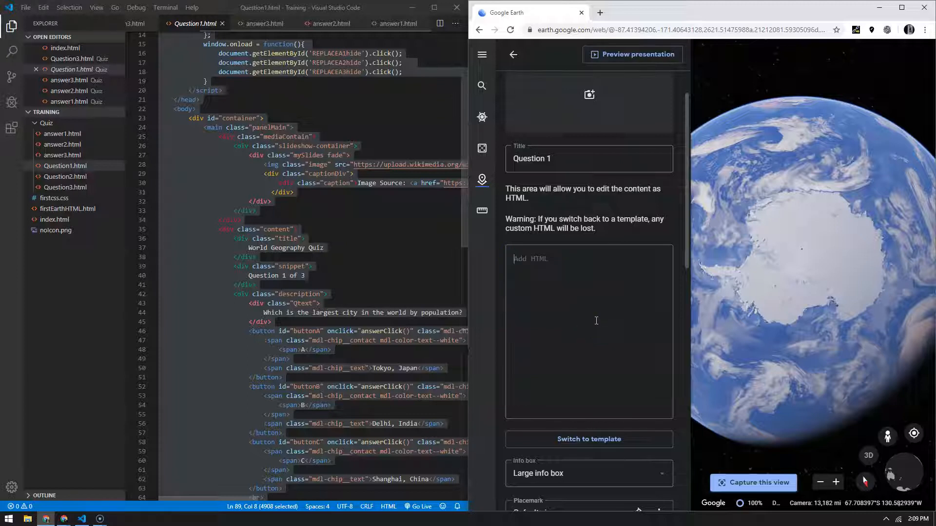
pyautogui.scroll(-3)
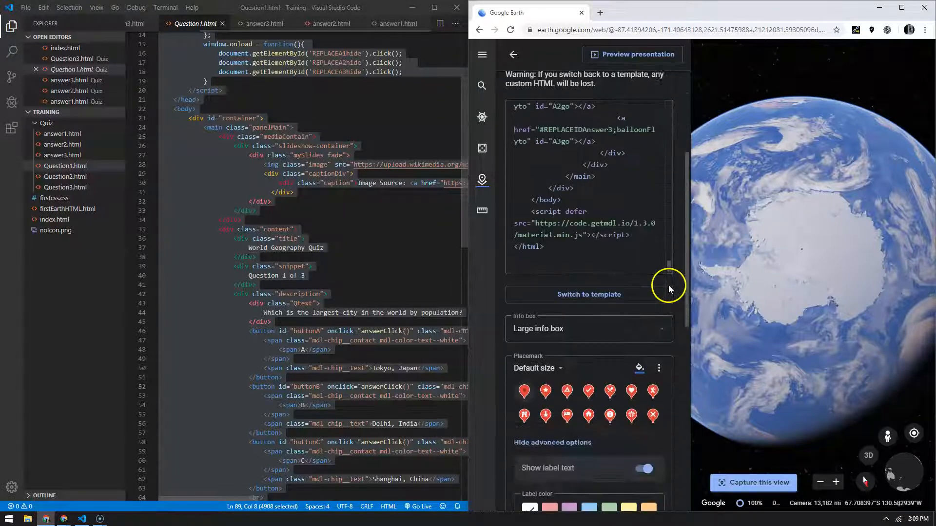
pyautogui.scroll(-3)
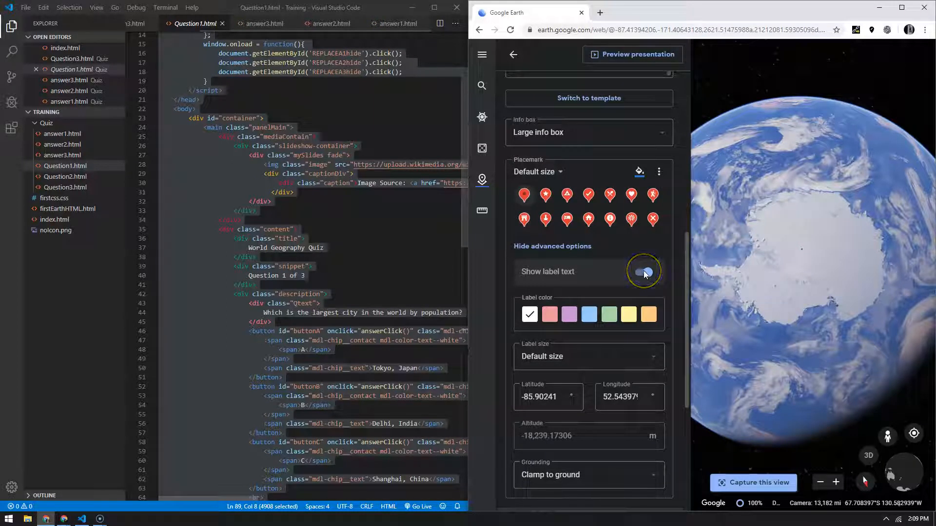
pyautogui.moveTo(644, 272)
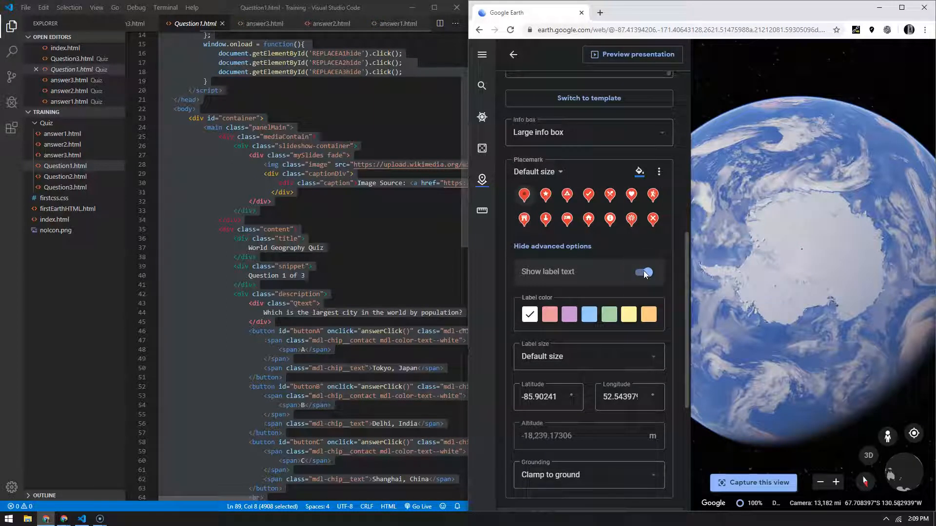
# Turn off Show label text for Question 1 under the advanced options
pyautogui.click(551, 246)
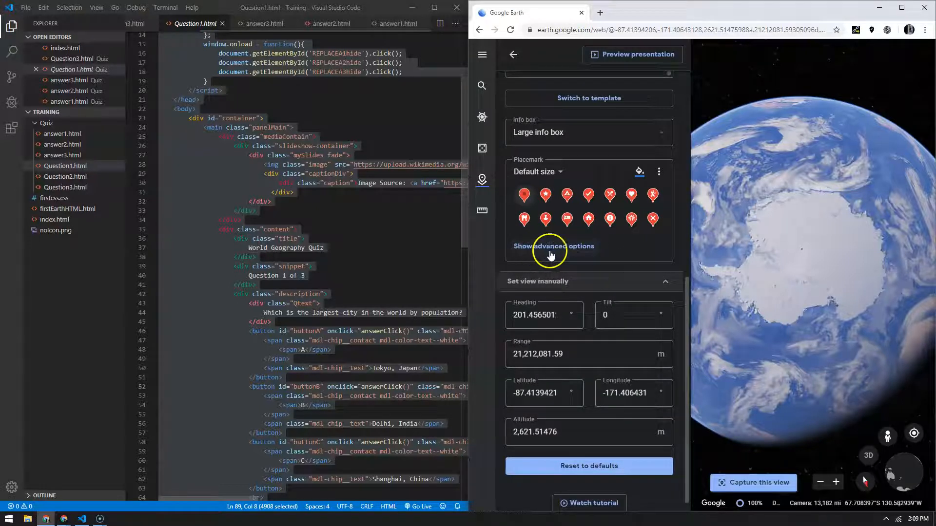
pyautogui.click(554, 245)
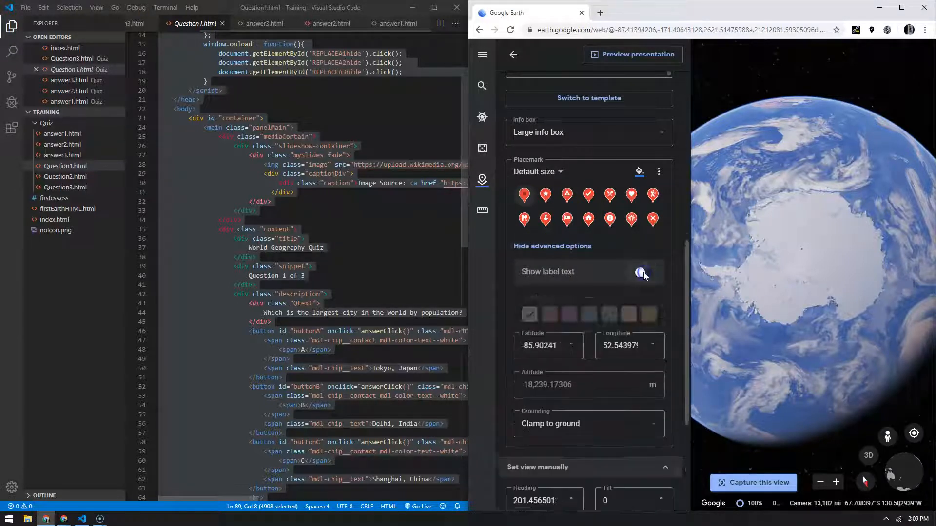
pyautogui.click(641, 272)
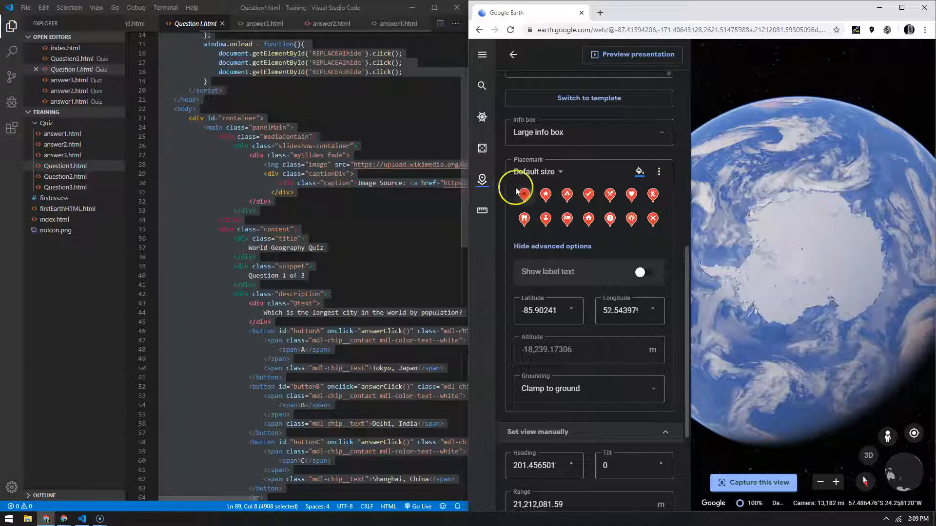
# Use the custom image nolcon.png as Question 1's placemark icon
pyautogui.click(638, 172)
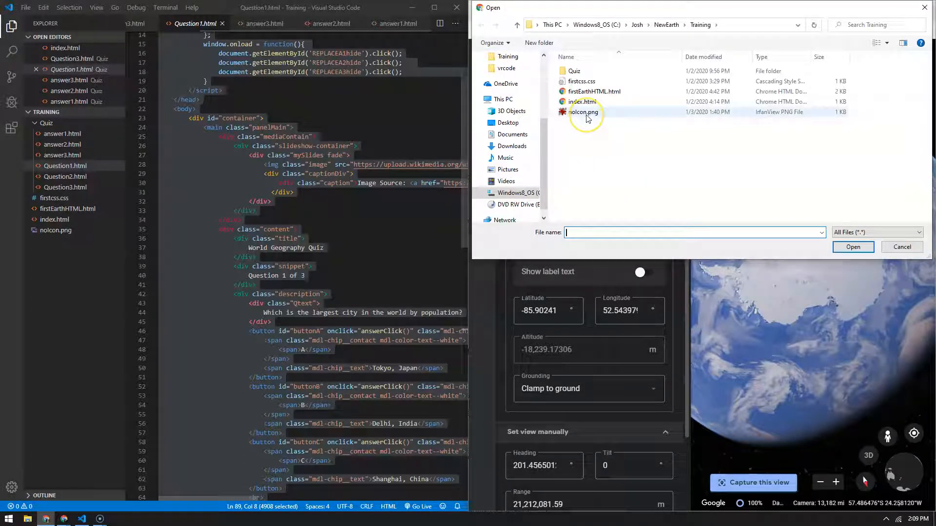
pyautogui.moveTo(583, 113)
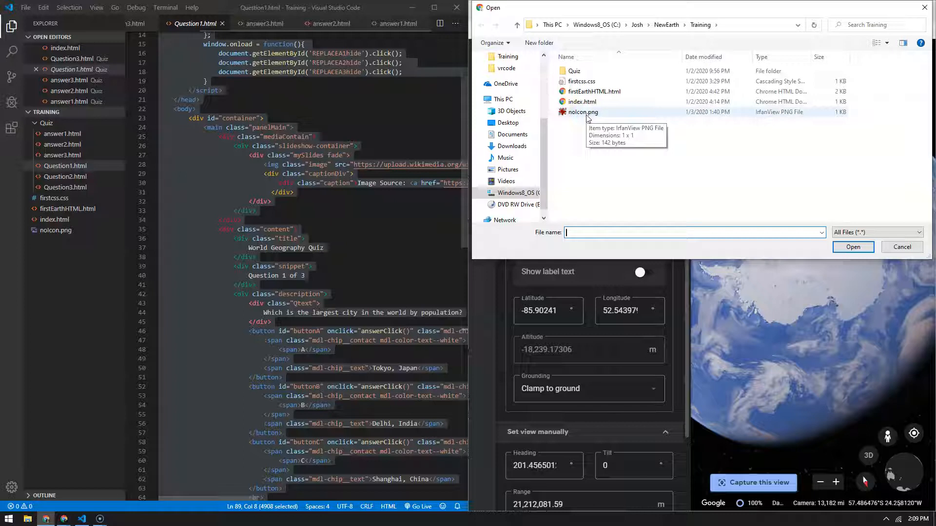
pyautogui.click(582, 112)
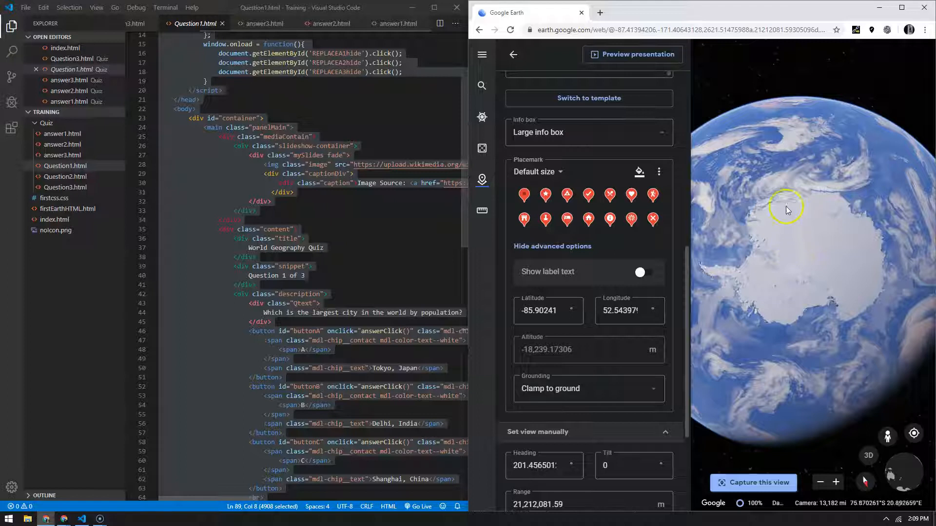
pyautogui.moveTo(799, 164)
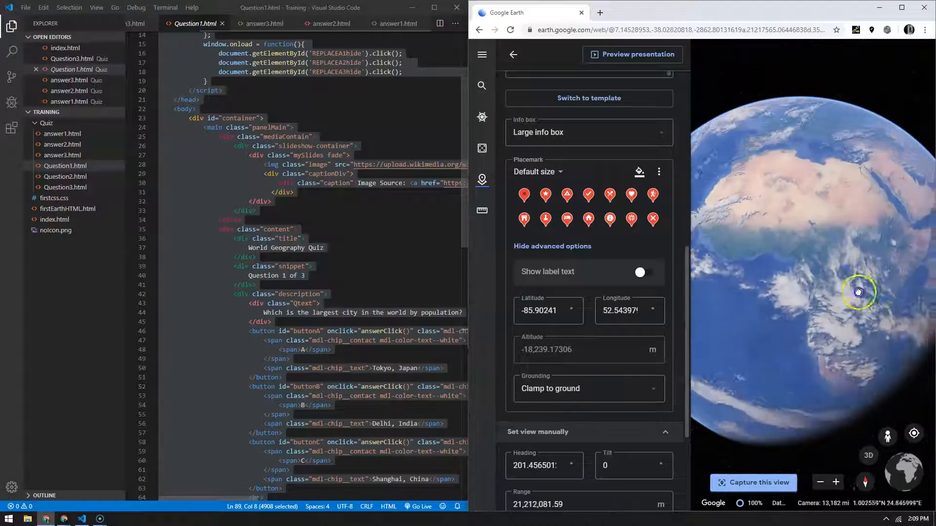
# Capture the whole-globe view for Question 1 and preview the quiz presentation
pyautogui.scroll(-3)
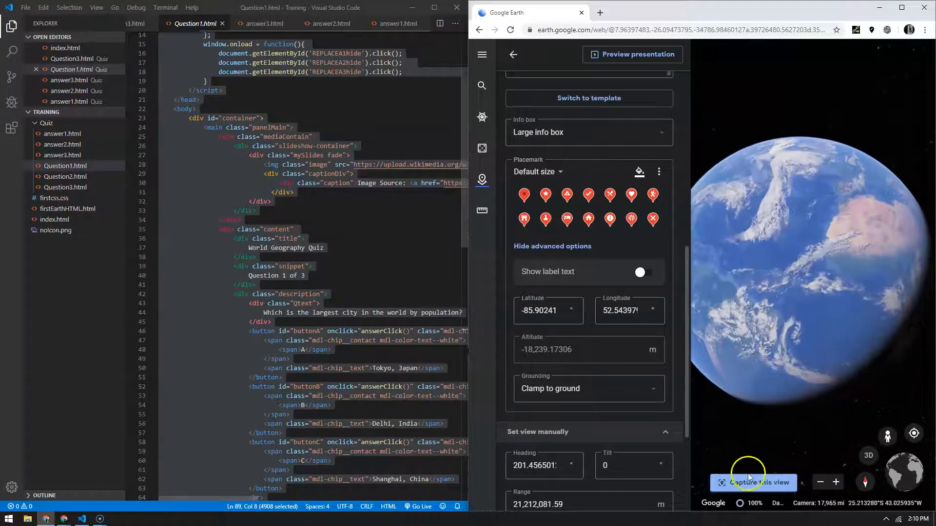
pyautogui.click(753, 482)
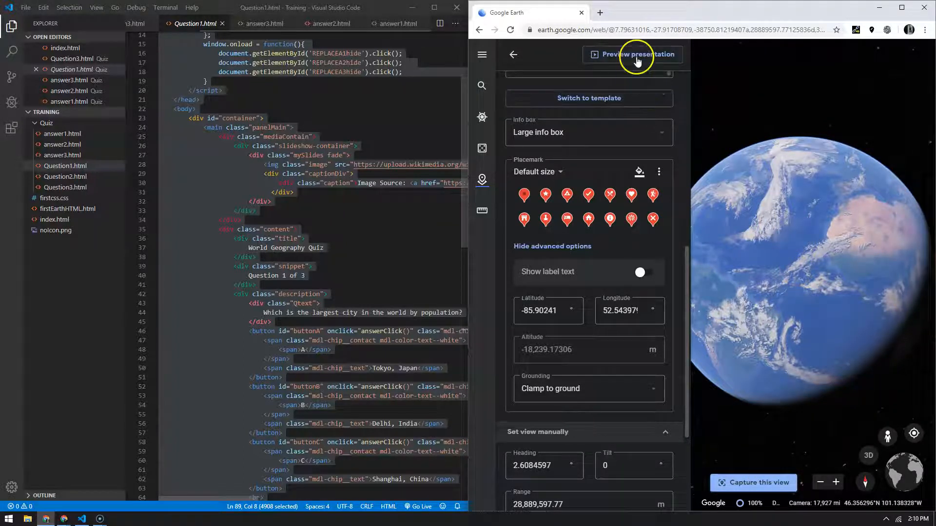
pyautogui.click(632, 54)
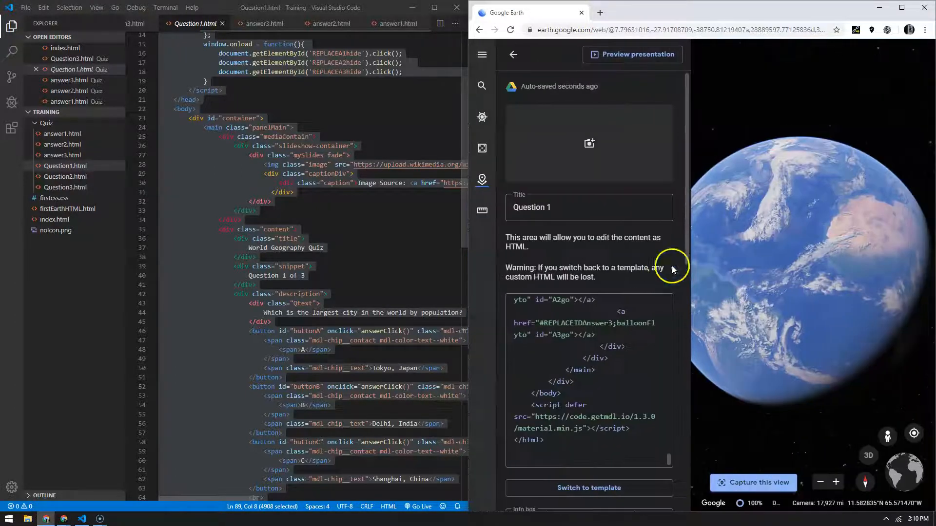
# Add a placemark on Tokyo titled 'Answer 1' and open its details for editing
pyautogui.click(511, 54)
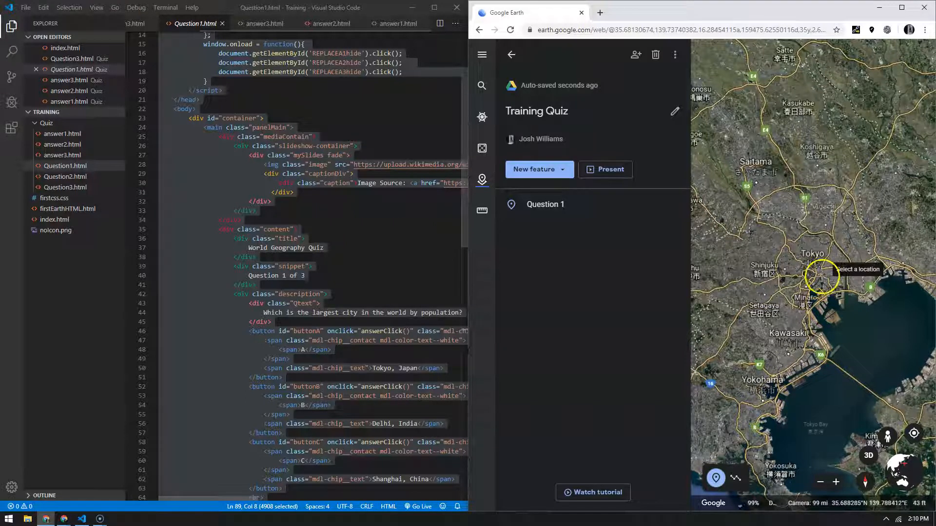
pyautogui.click(821, 277)
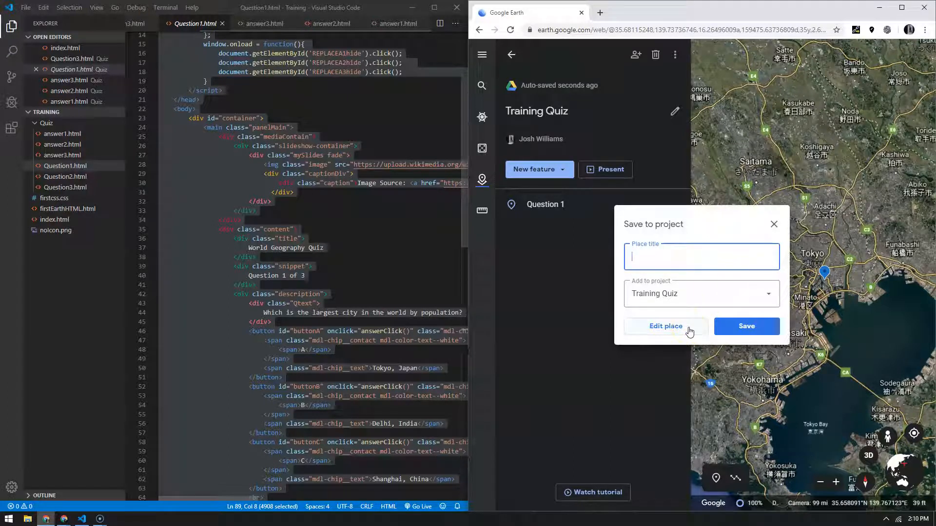
pyautogui.write('A')
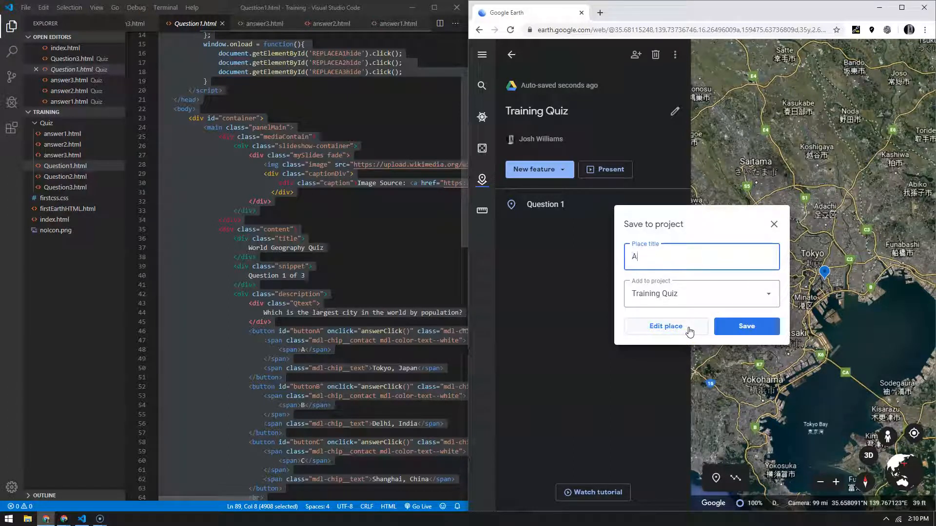
pyautogui.write('nswer')
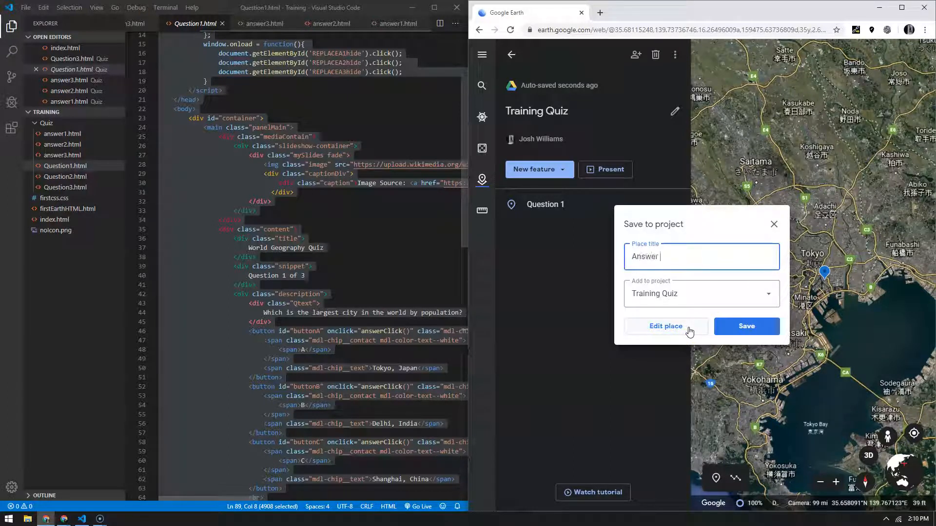
pyautogui.write('1')
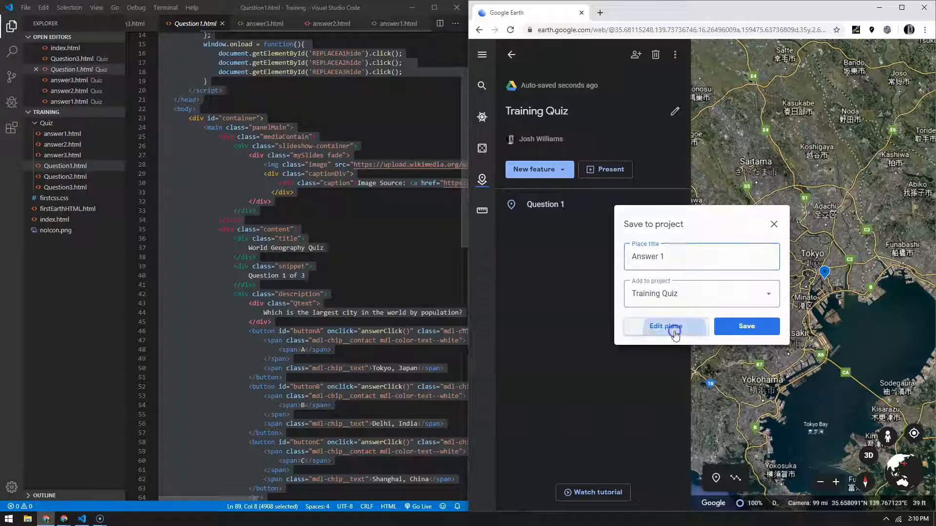
pyautogui.click(664, 326)
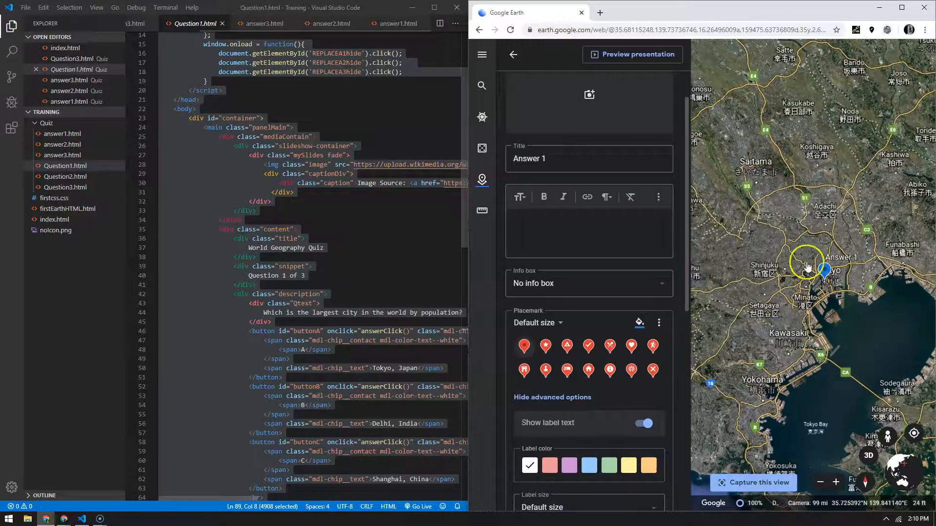
# Paste the answer1.html code into Answer 1's description in HTML mode
pyautogui.click(642, 423)
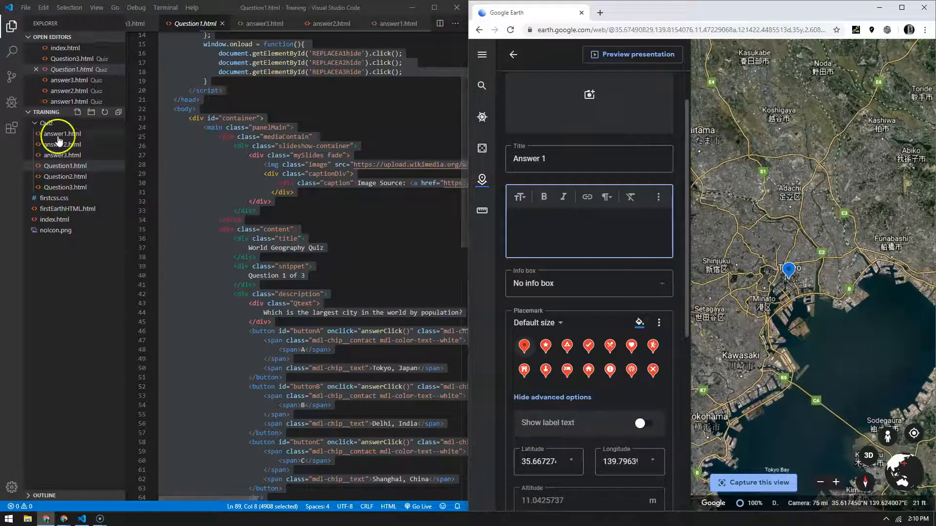
pyautogui.click(61, 134)
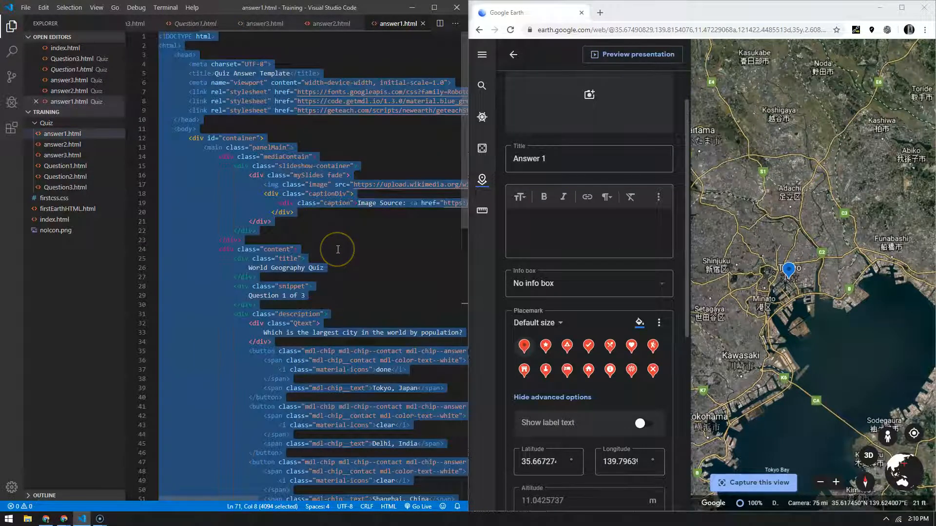
pyautogui.moveTo(658, 197)
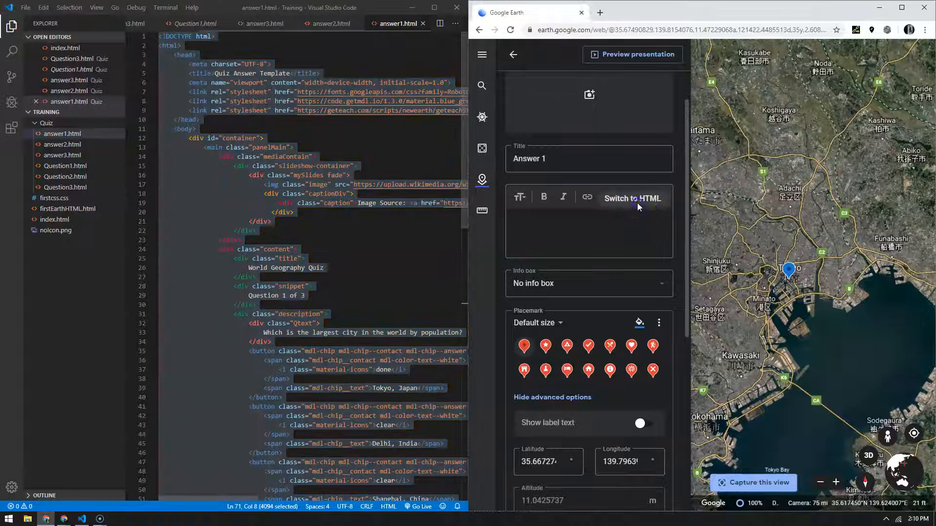
pyautogui.click(632, 197)
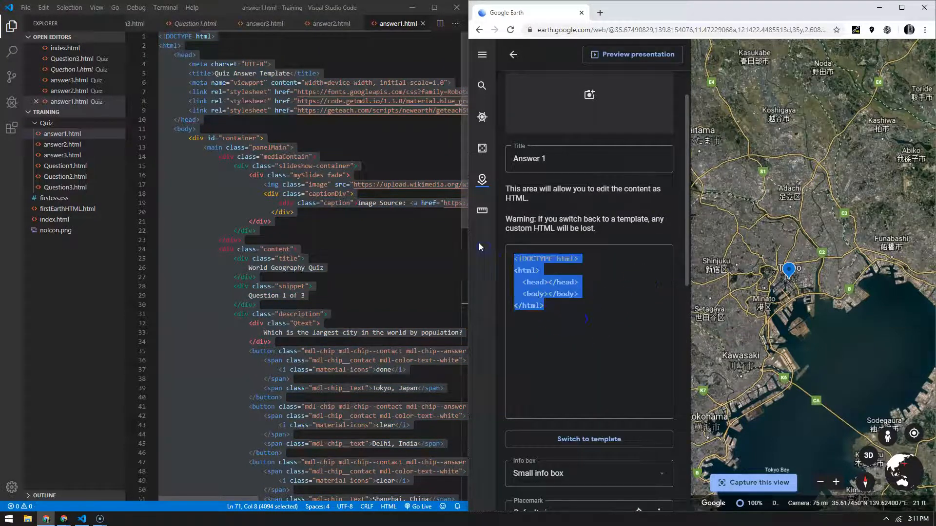
pyautogui.scroll(-3)
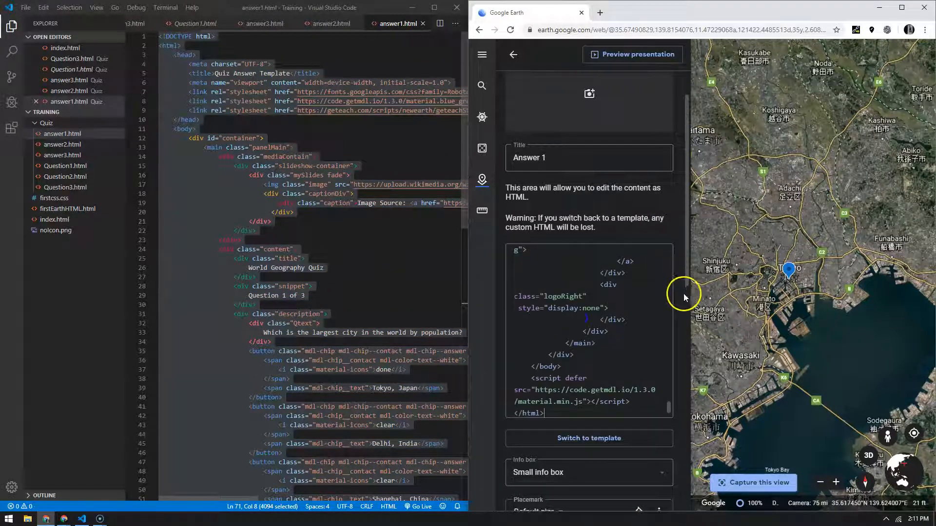
# Set Answer 1's info box size to Large info box
pyautogui.click(588, 471)
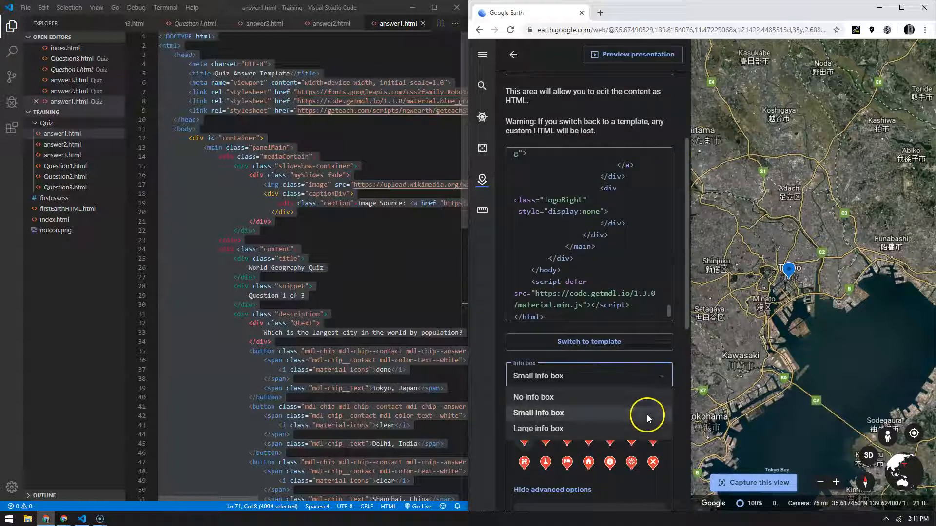
pyautogui.click(538, 429)
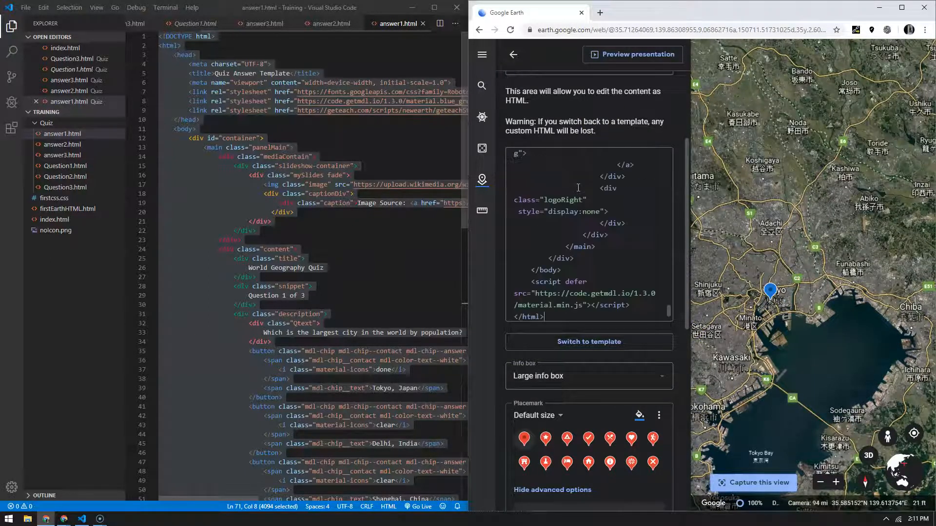
pyautogui.moveTo(638, 67)
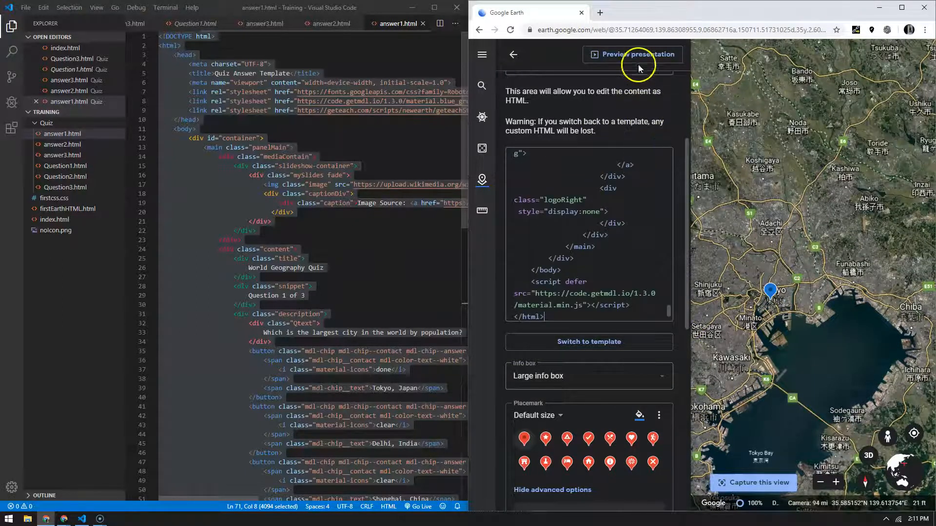
pyautogui.click(631, 55)
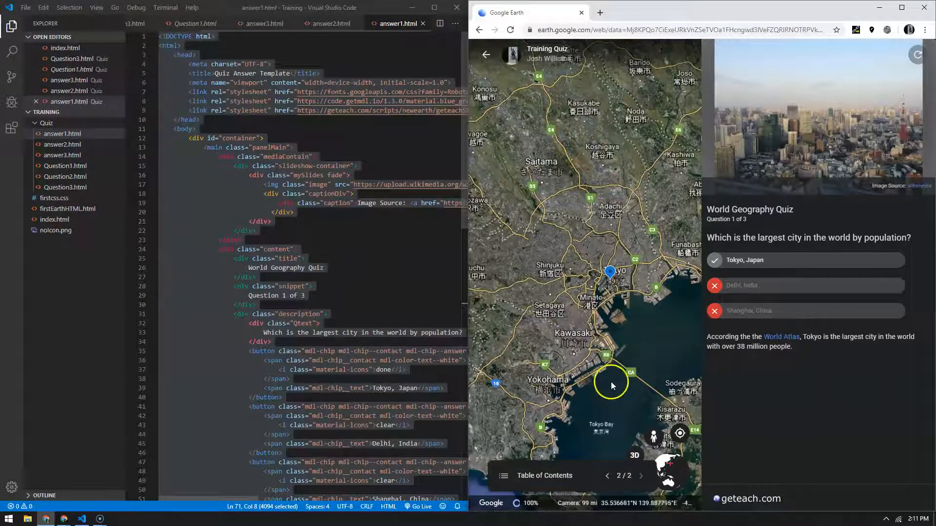
pyautogui.click(641, 476)
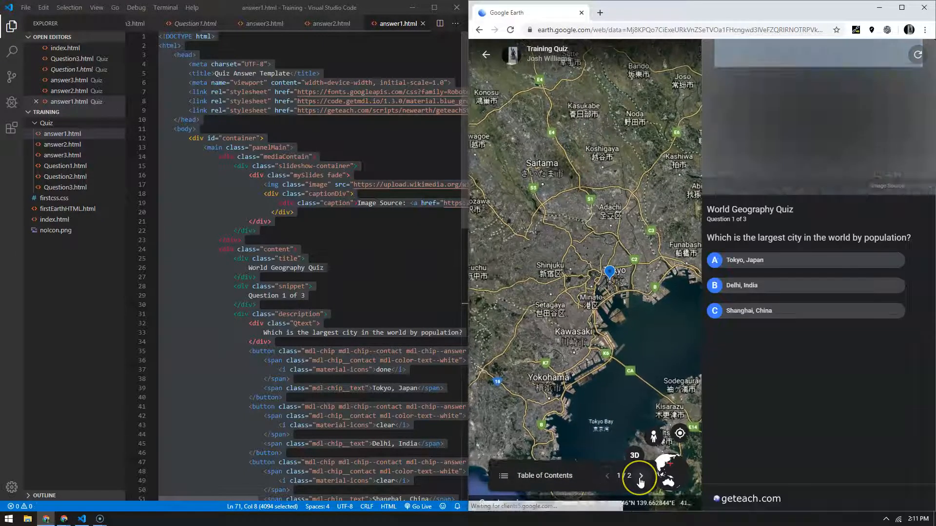
pyautogui.click(640, 476)
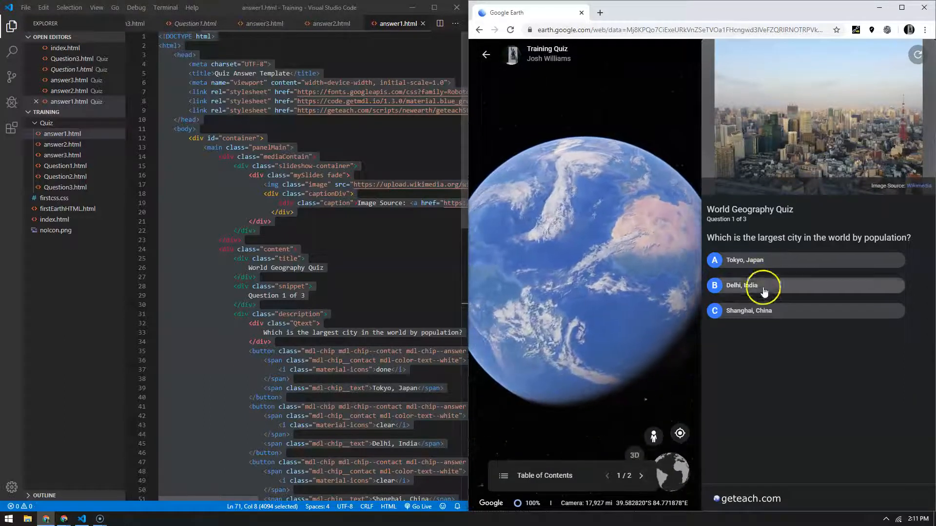
pyautogui.moveTo(744, 261)
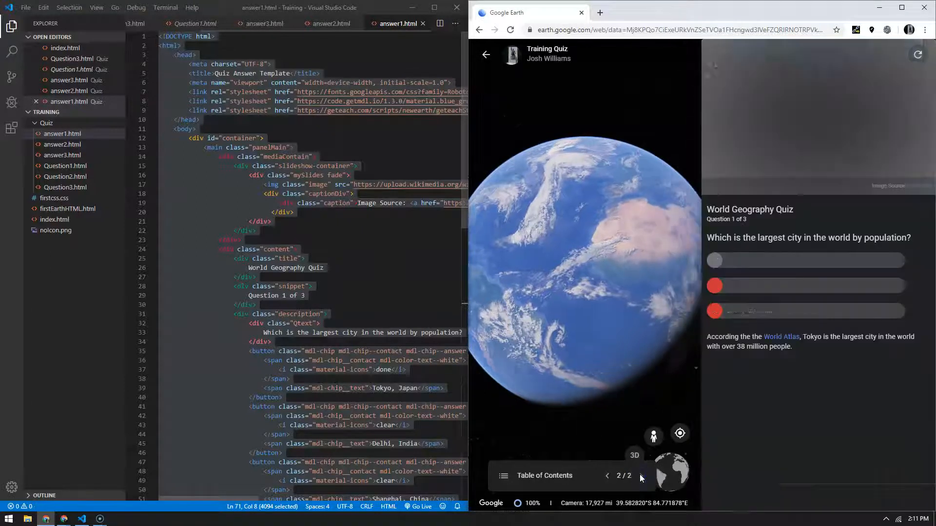
pyautogui.click(641, 476)
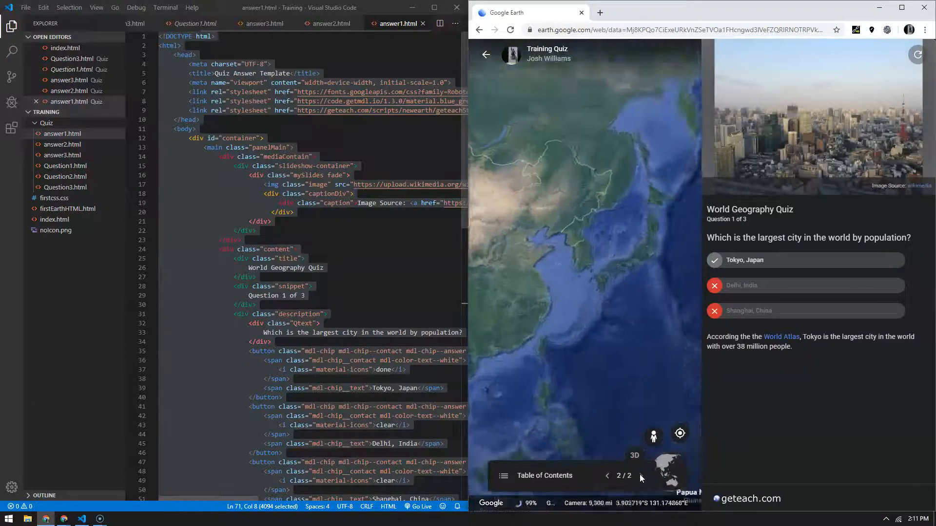
pyautogui.scroll(-3)
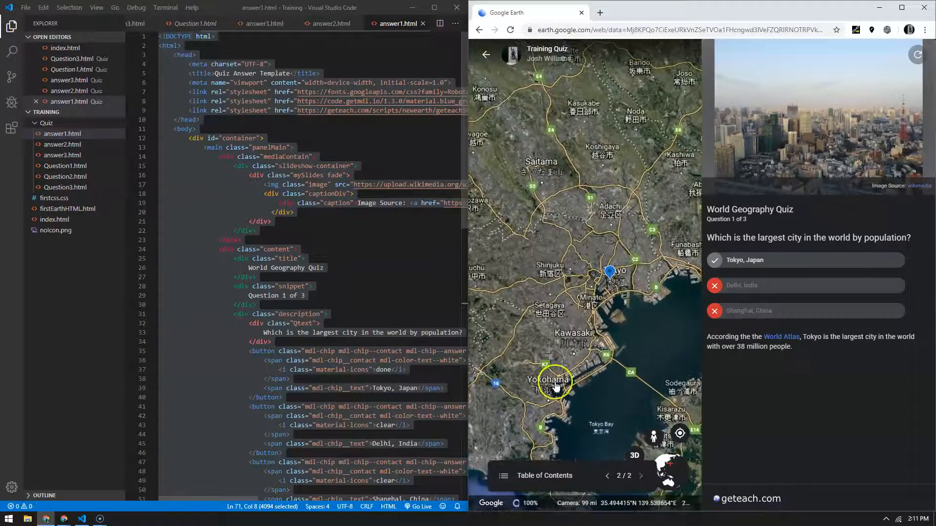
pyautogui.scroll(-3)
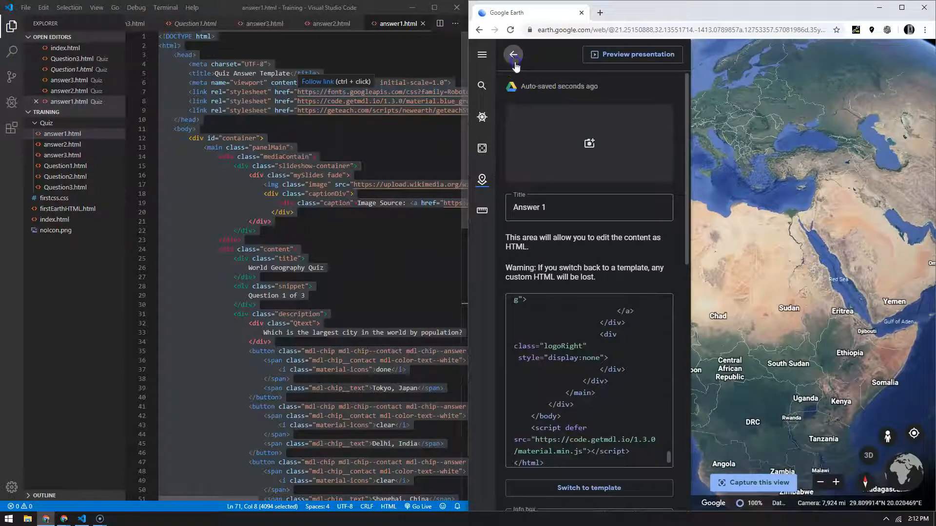
# Return to the project list and drop a new placemark, starting its title 'Question 2'
pyautogui.click(512, 55)
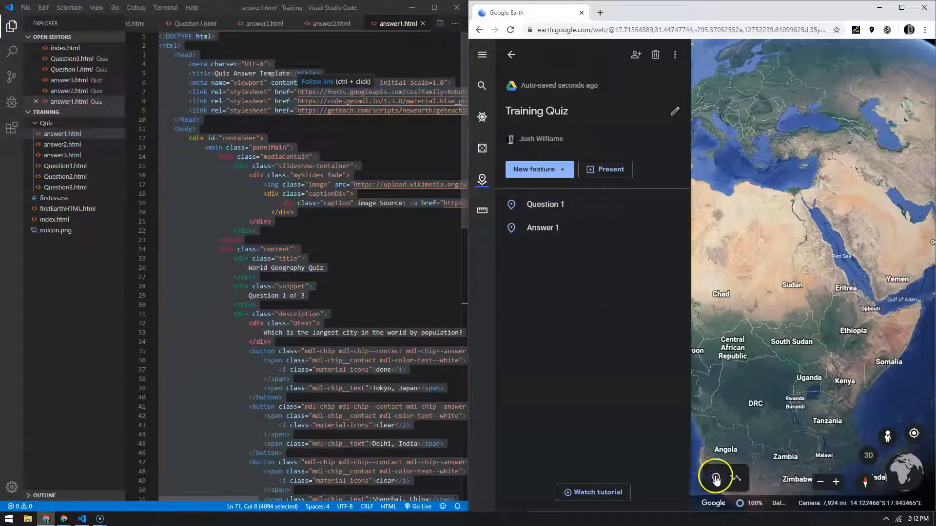
pyautogui.click(716, 478)
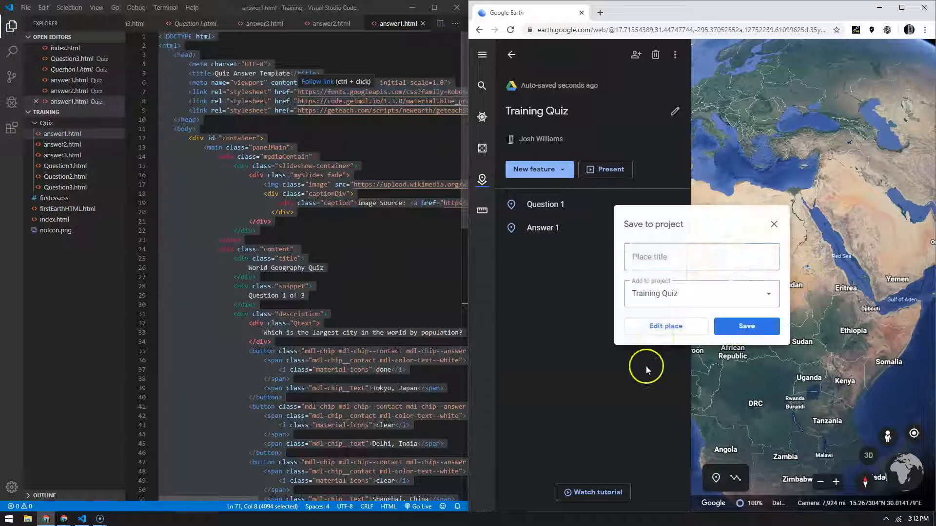
pyautogui.write('Question 2')
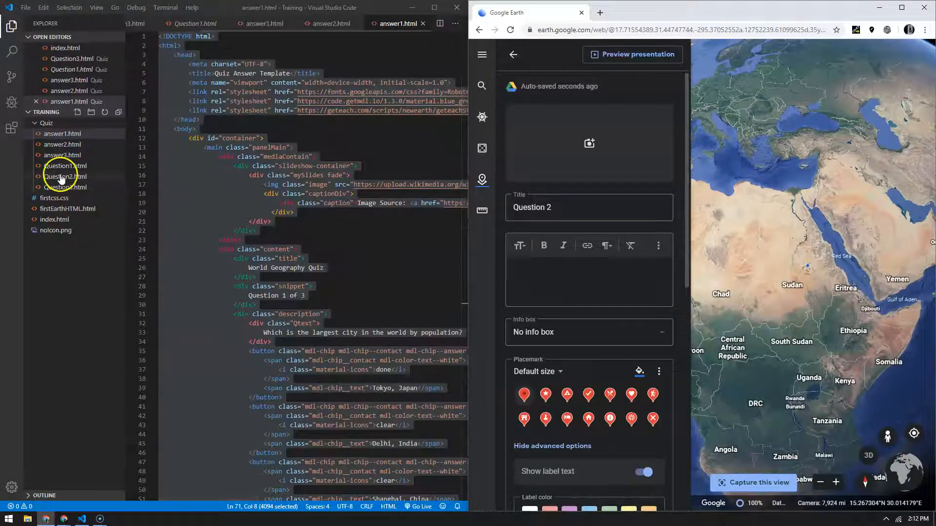
# Paste the Question2.html code into Question 2's description in HTML mode
pyautogui.click(64, 176)
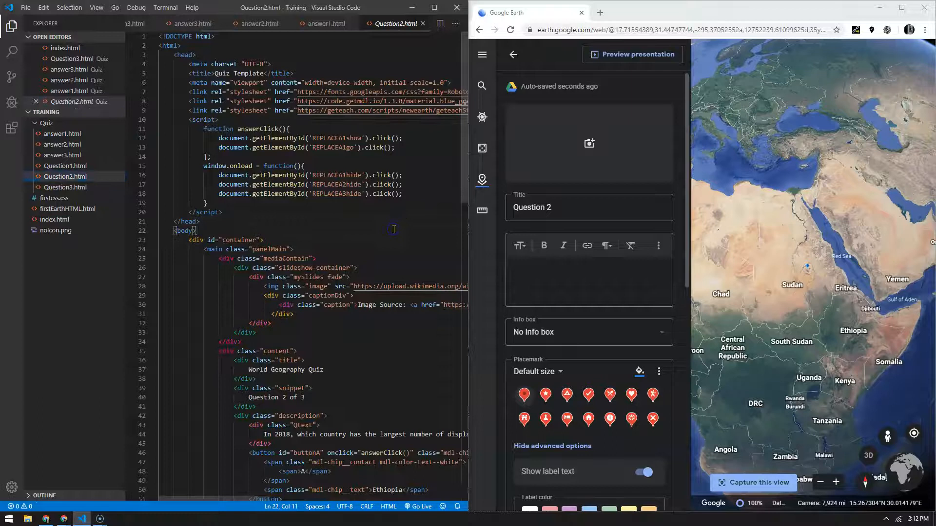
pyautogui.press('ctrl+a')
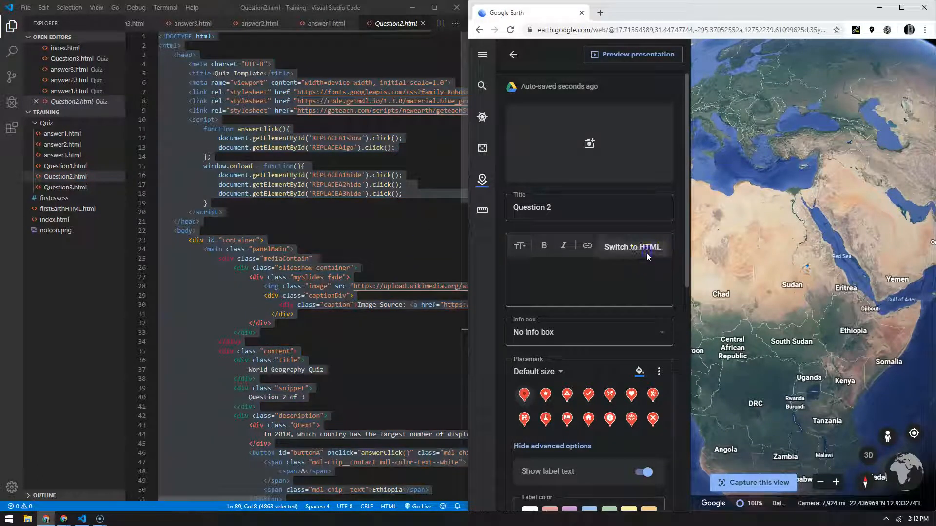
pyautogui.click(632, 246)
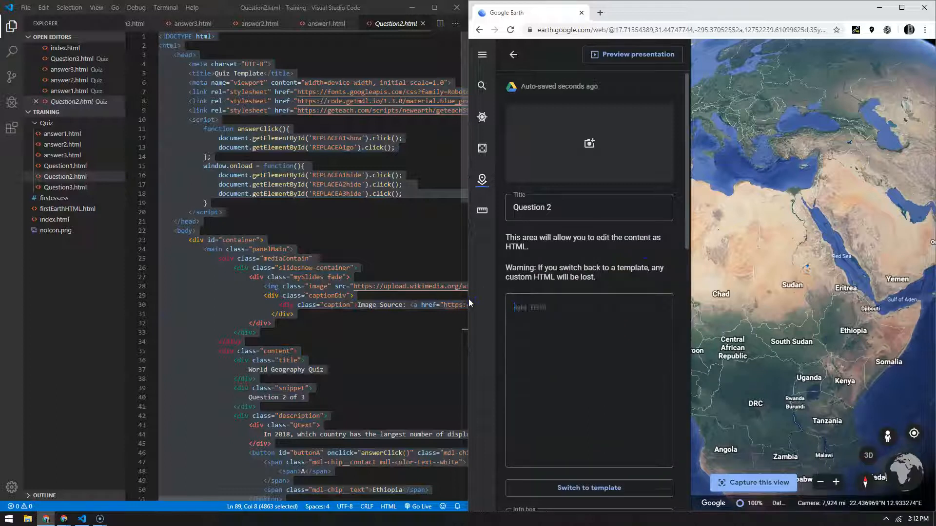
pyautogui.scroll(-3)
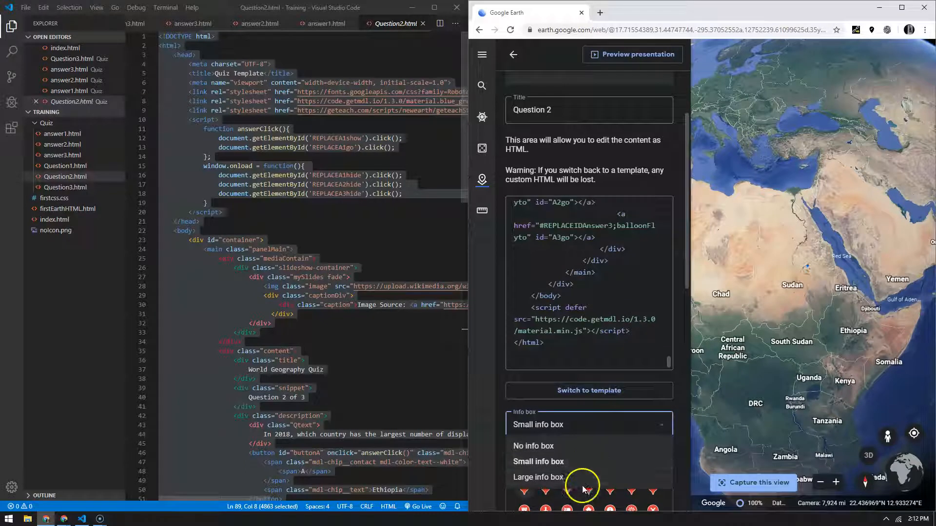
# Give Question 2 a large info box and choose its custom icon image
pyautogui.click(536, 476)
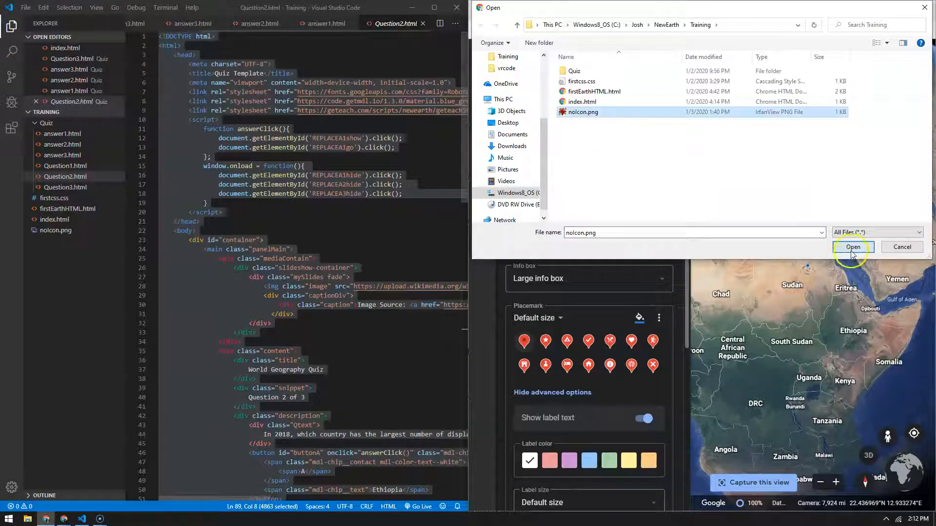
pyautogui.click(853, 247)
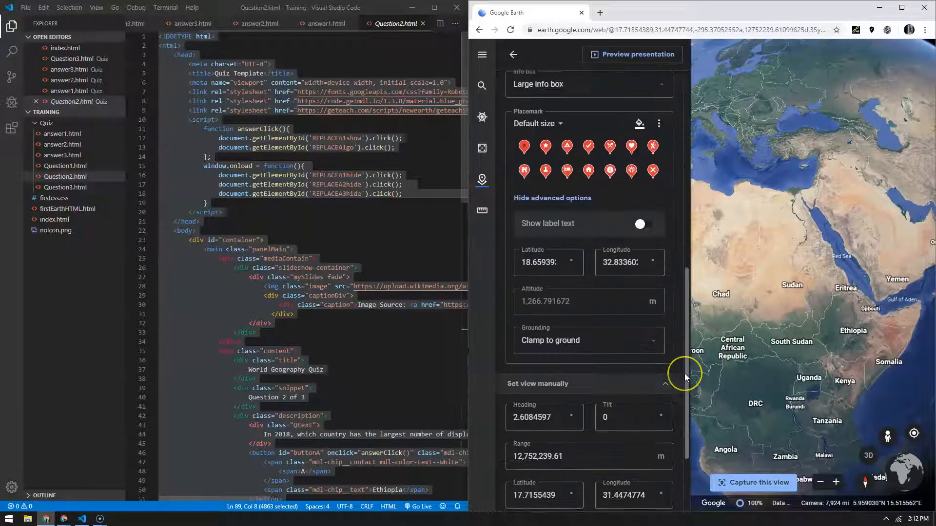
# Set Question 2's placemark latitude to -85
pyautogui.scroll(-3)
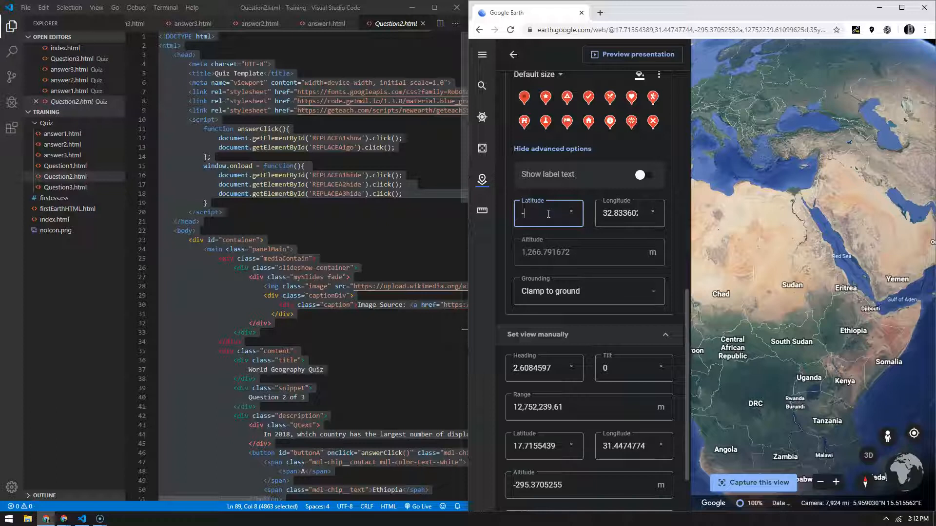
pyautogui.write('-85')
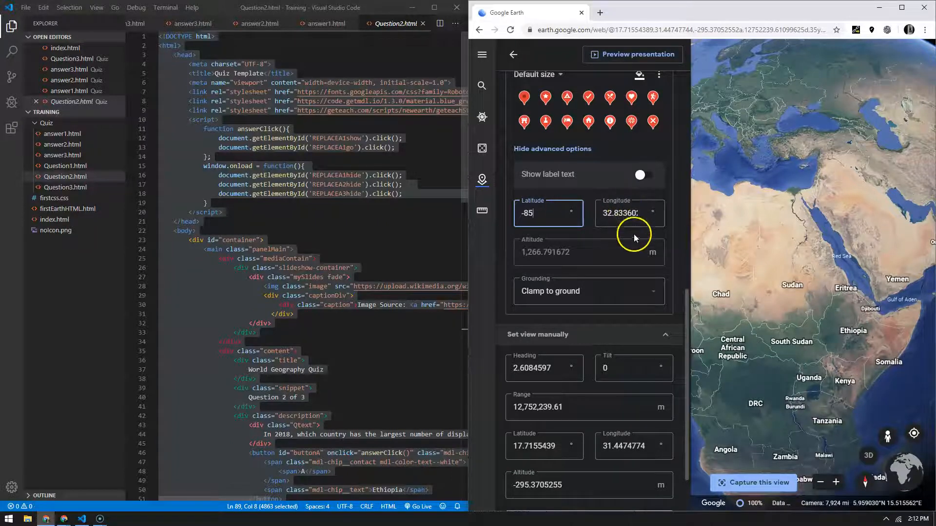
pyautogui.moveTo(623, 296)
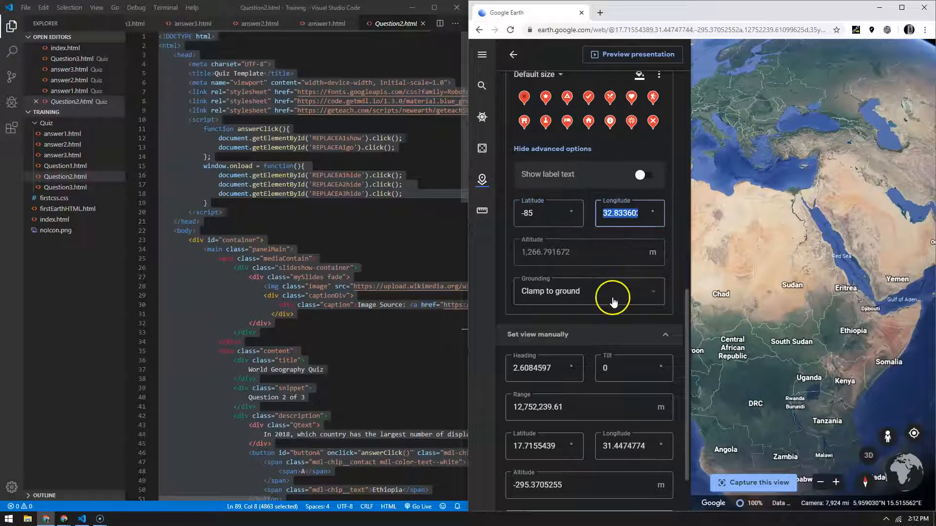
pyautogui.scroll(-3)
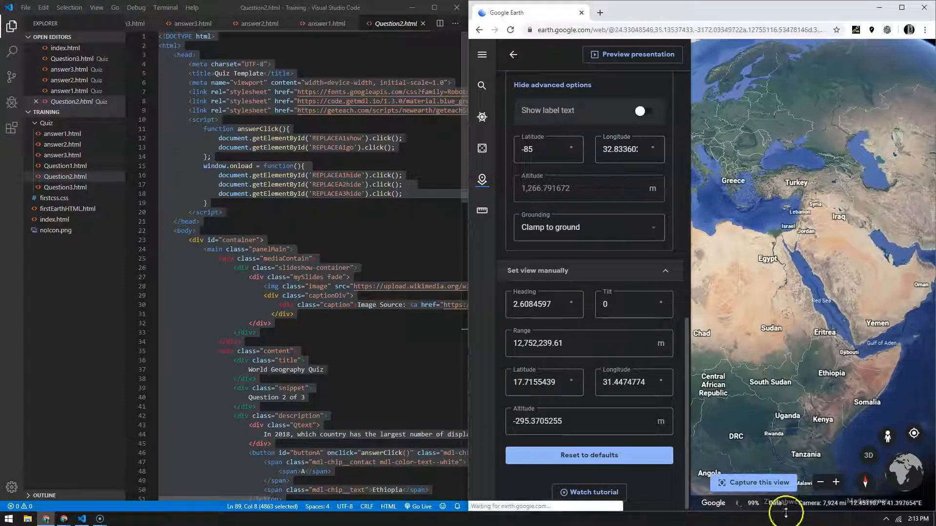
# Capture the Middle East and Northeast Africa view for Question 2 and return to the project
pyautogui.click(754, 483)
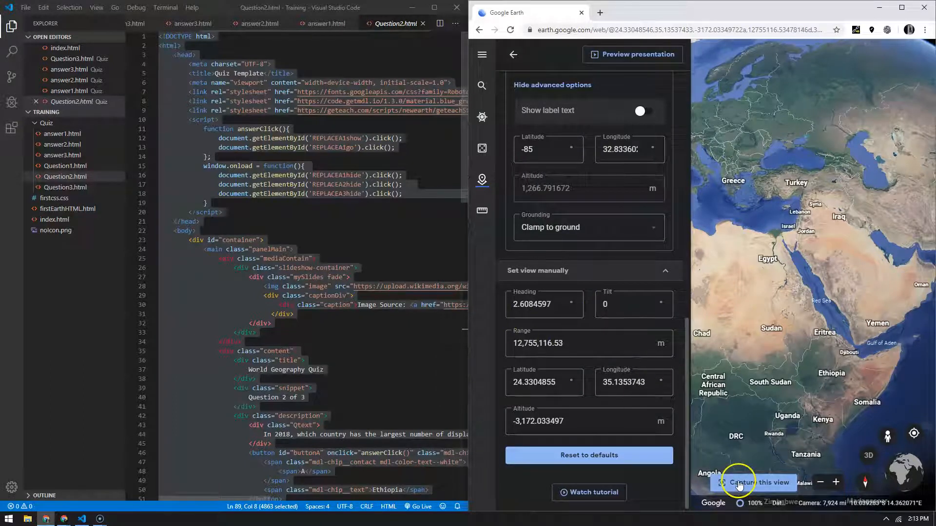
pyautogui.moveTo(799, 248)
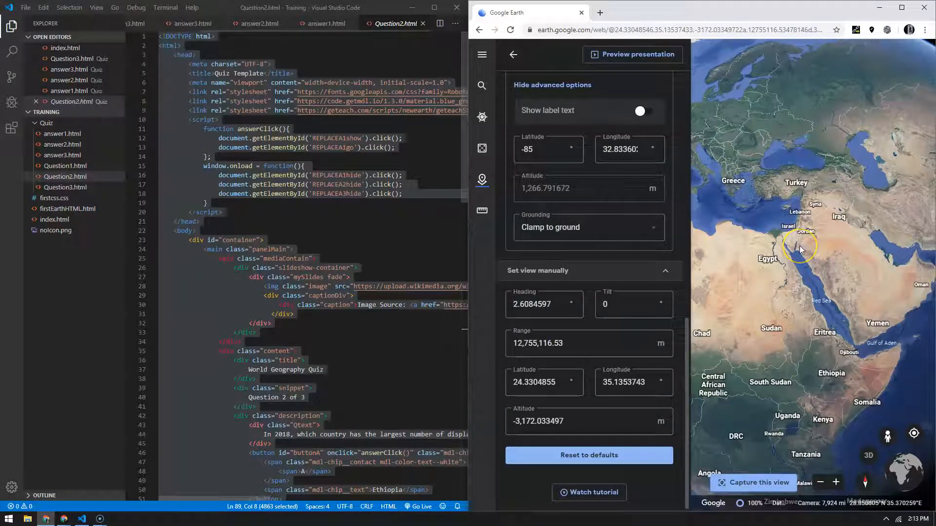
pyautogui.moveTo(782, 257)
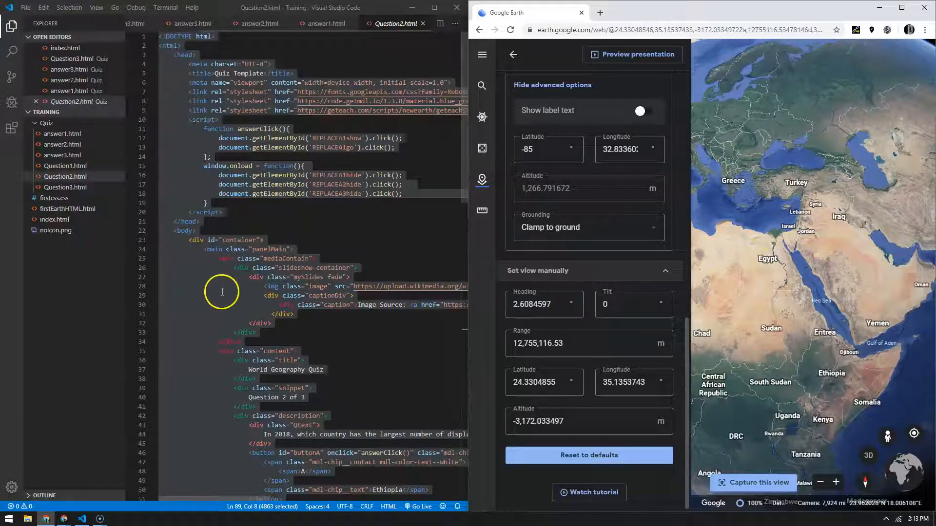
pyautogui.click(511, 54)
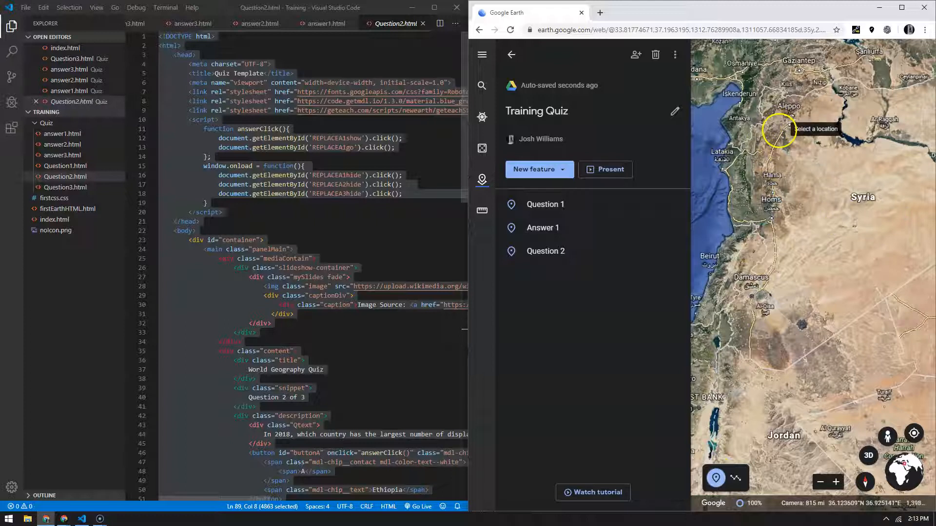
# Drop a new placemark near Aleppo named Answer 2 and put its description in HTML mode
pyautogui.click(778, 129)
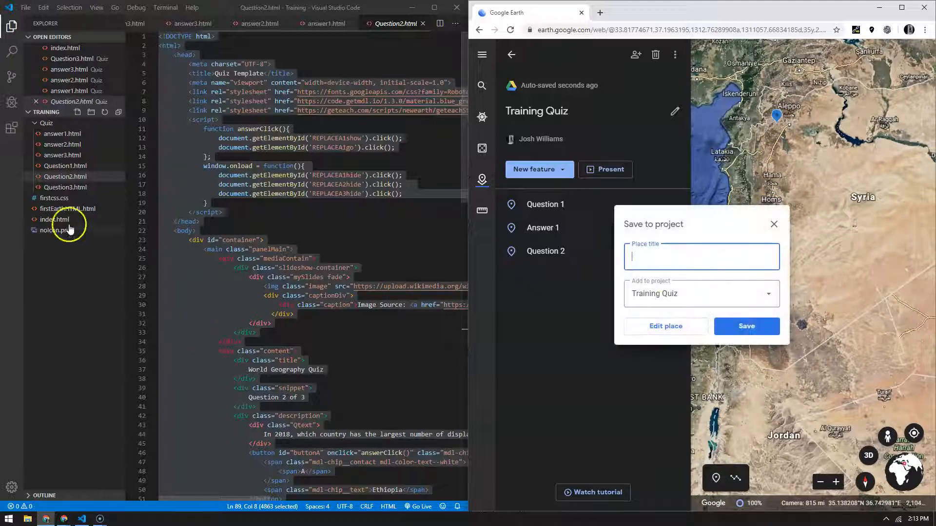
pyautogui.write('Answer 2')
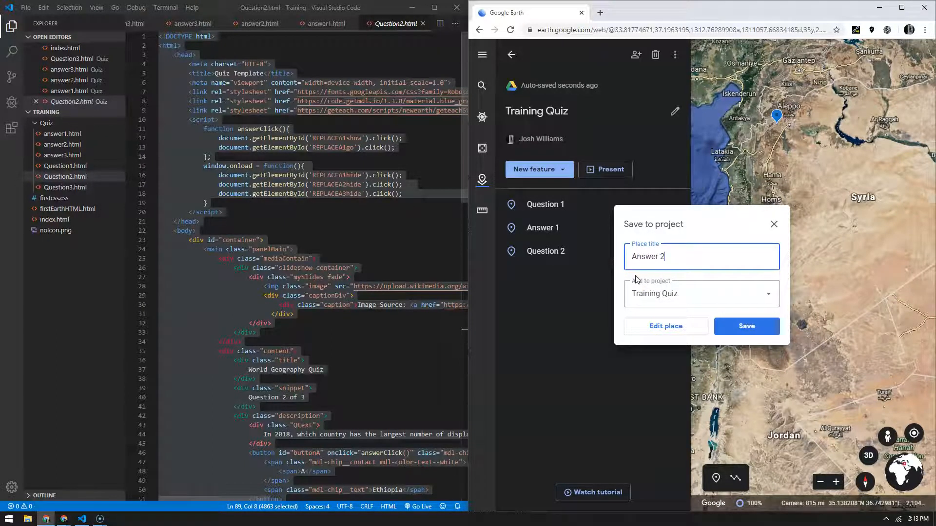
pyautogui.click(746, 326)
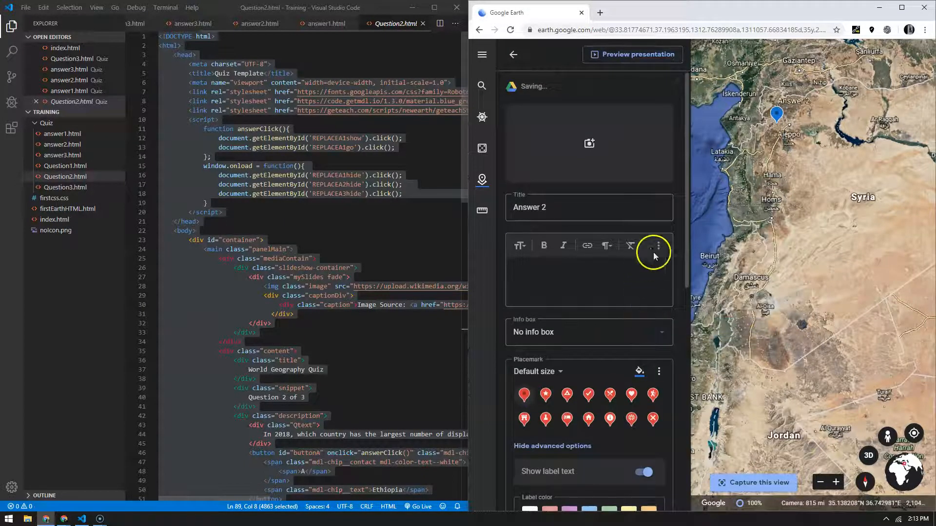
pyautogui.click(656, 245)
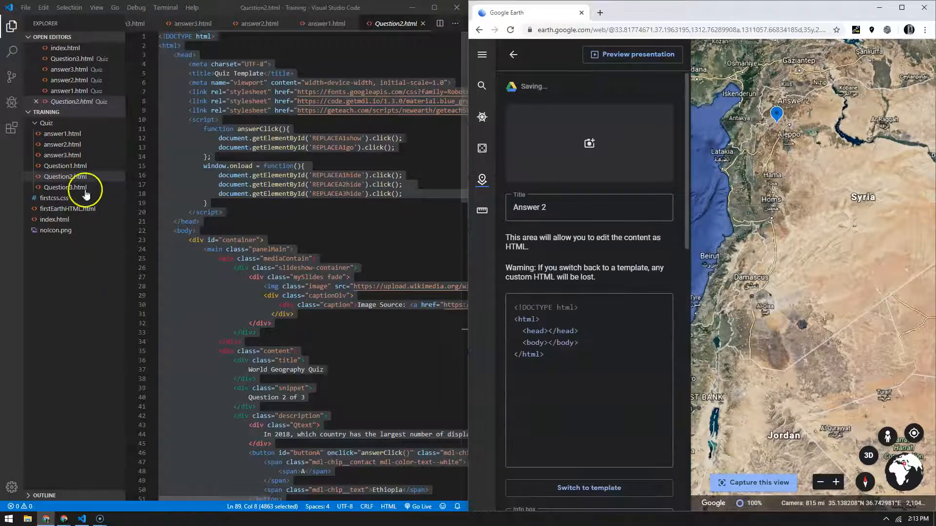
pyautogui.moveTo(62, 144)
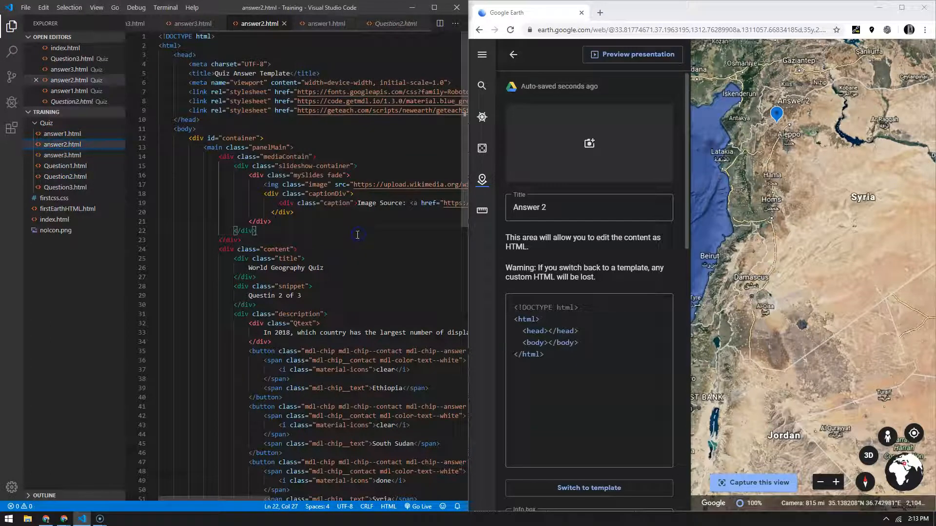
# Paste the answer2.html code, hide the label, and preview the Syria answer slide
pyautogui.press('ctrl+a')
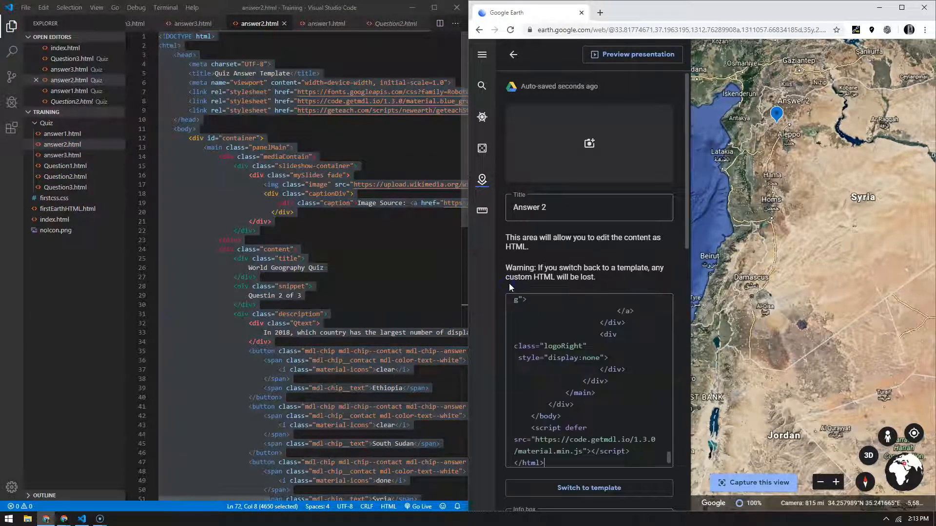
pyautogui.moveTo(683, 285)
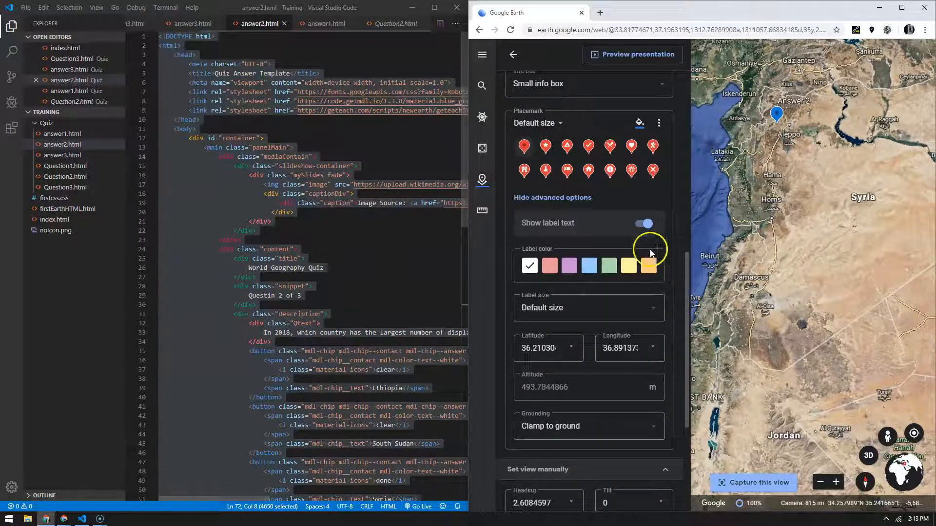
pyautogui.click(644, 223)
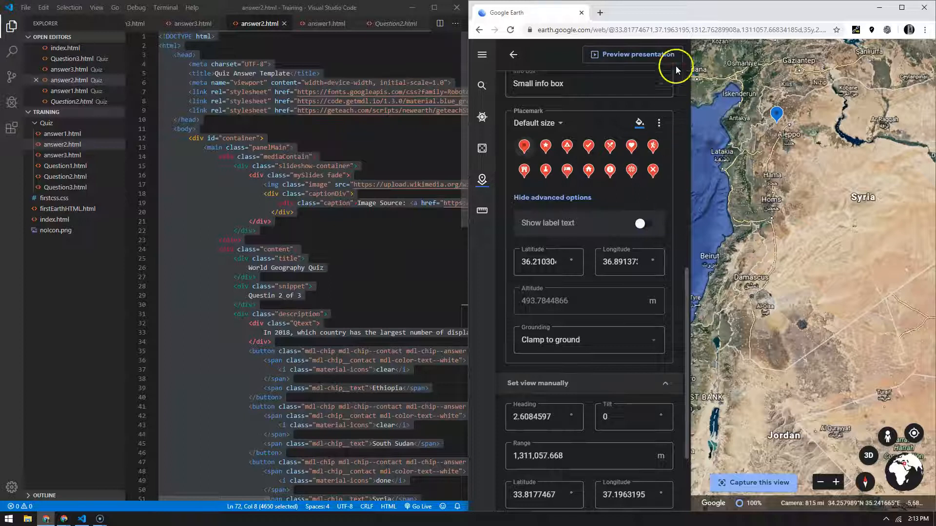
pyautogui.click(631, 54)
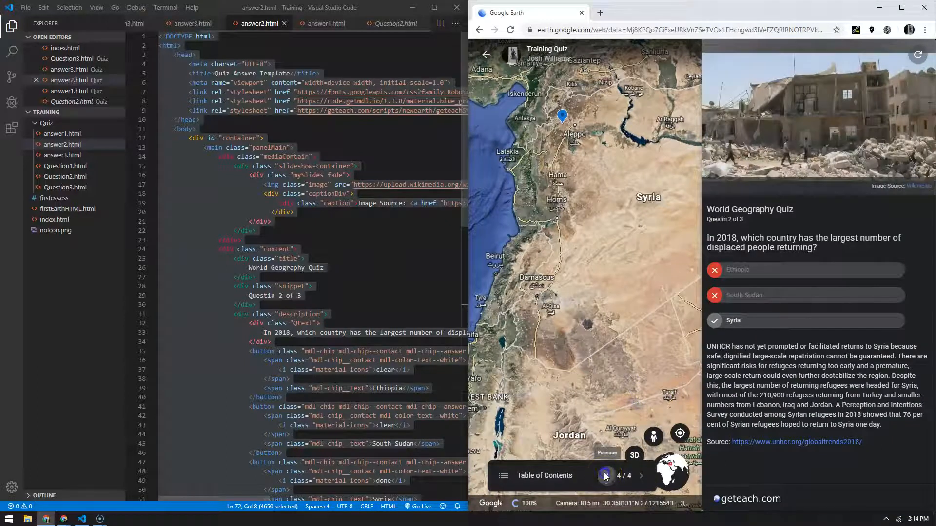
pyautogui.click(604, 476)
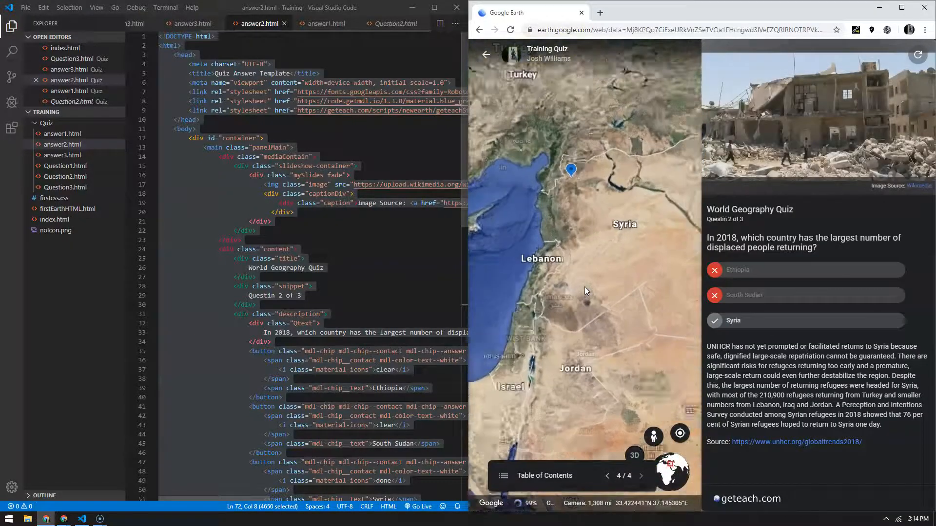
pyautogui.scroll(3)
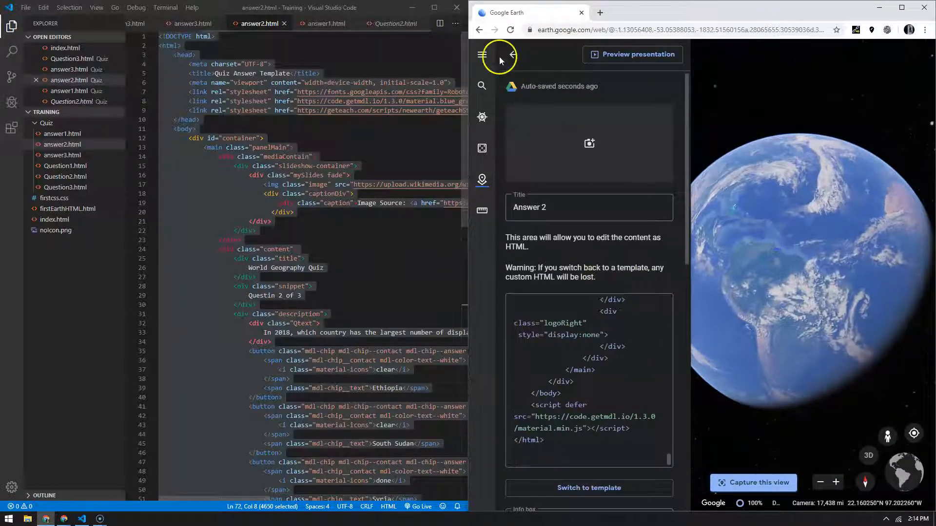
# Name the new place Question 3 and save it to the Training Quiz project
pyautogui.click(511, 55)
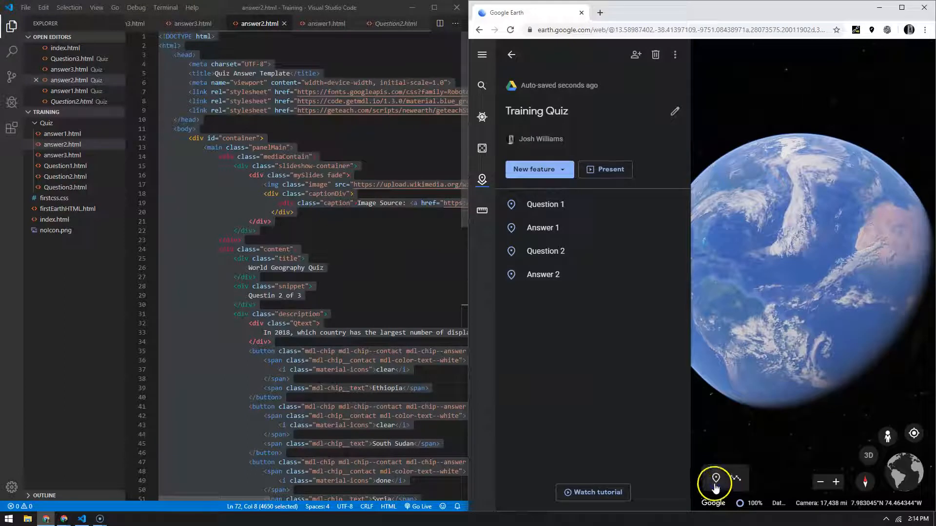
pyautogui.click(715, 480)
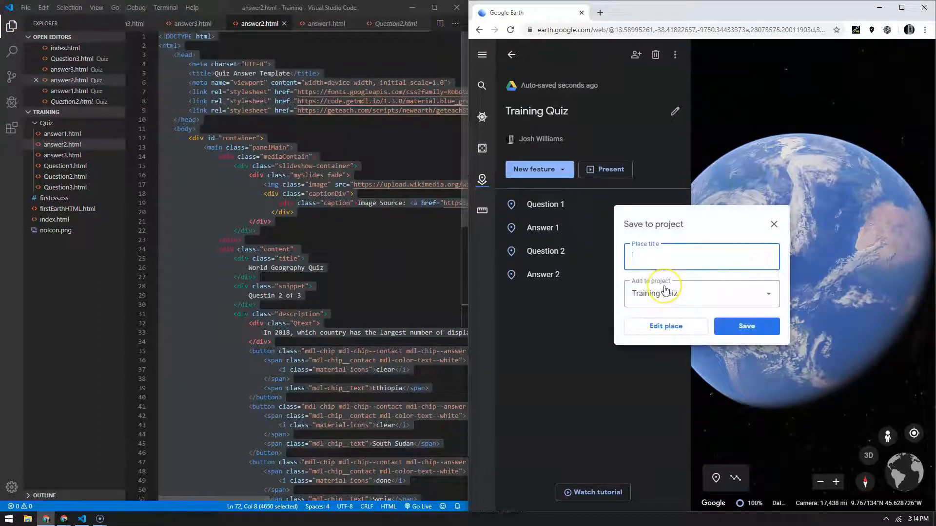
pyautogui.write('Question')
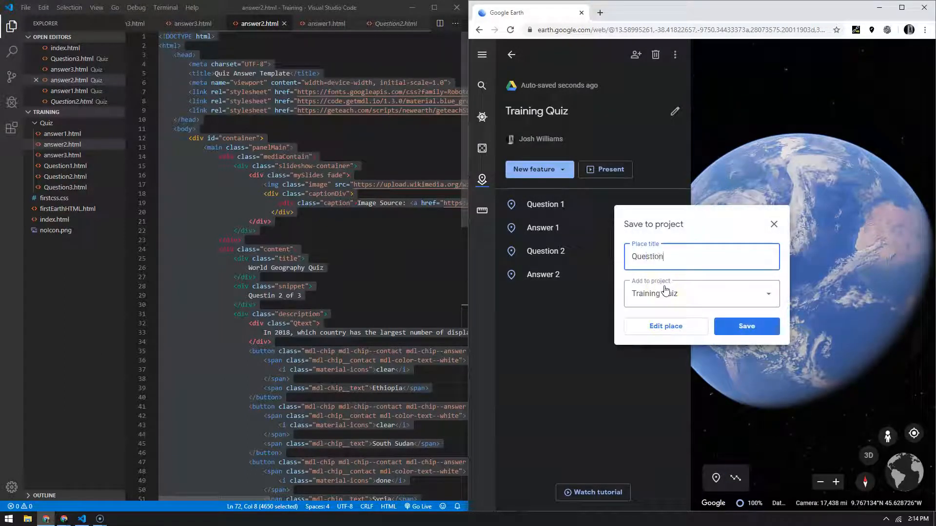
pyautogui.click(746, 325)
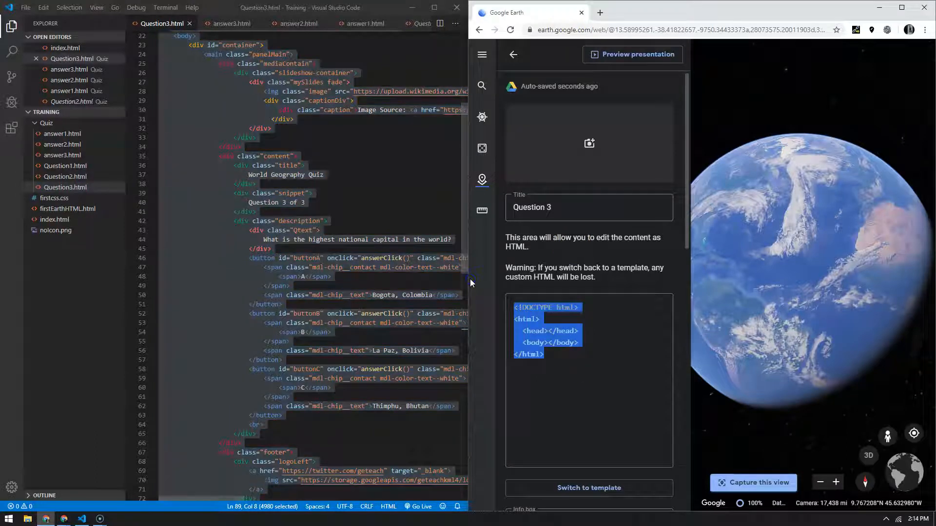
# Make Question 3's info box large, keep the default icon, and hide its label text
pyautogui.scroll(-3)
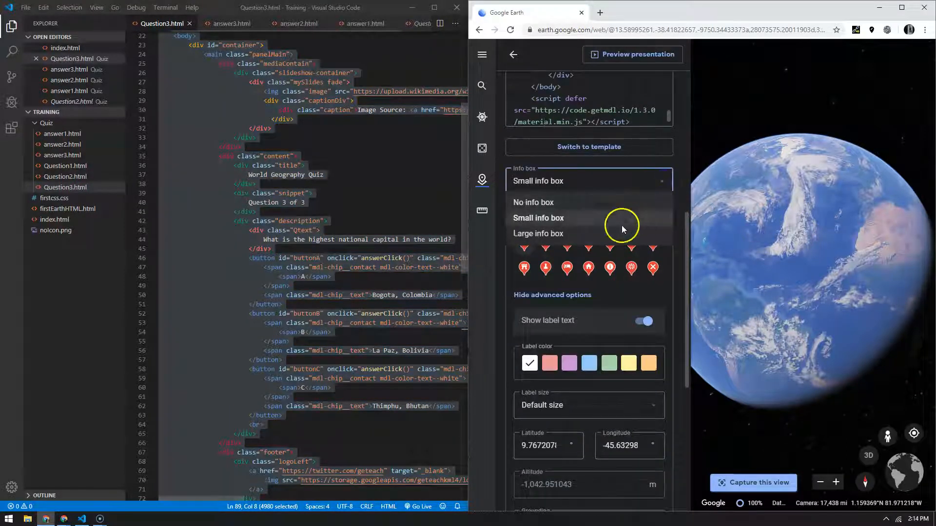
pyautogui.click(538, 233)
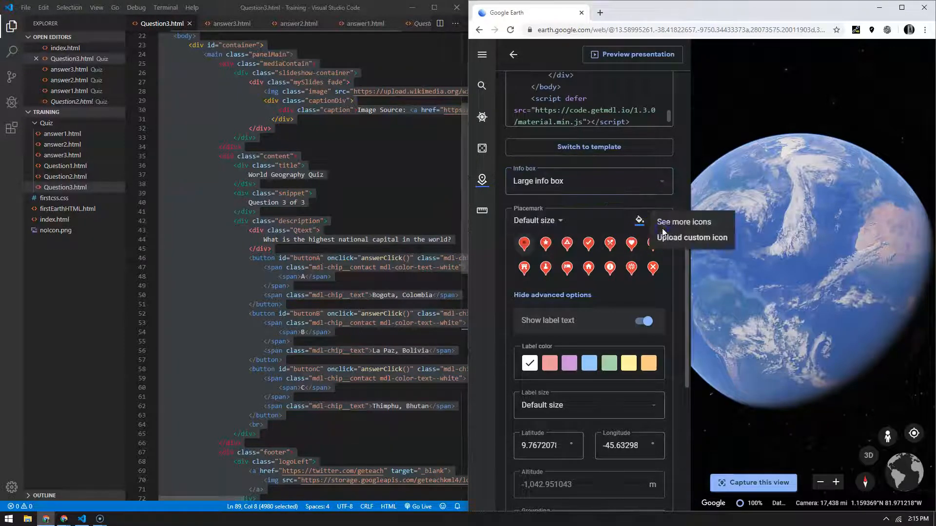
pyautogui.click(692, 236)
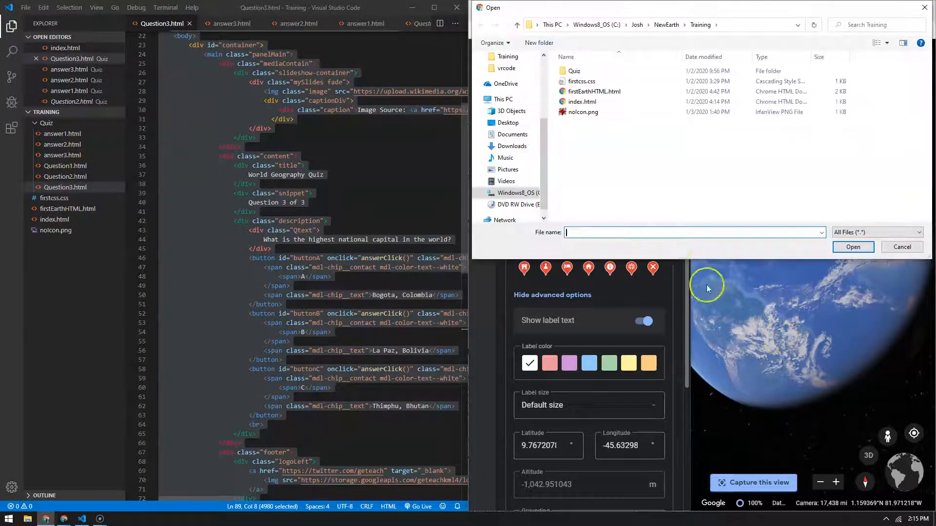
pyautogui.click(901, 246)
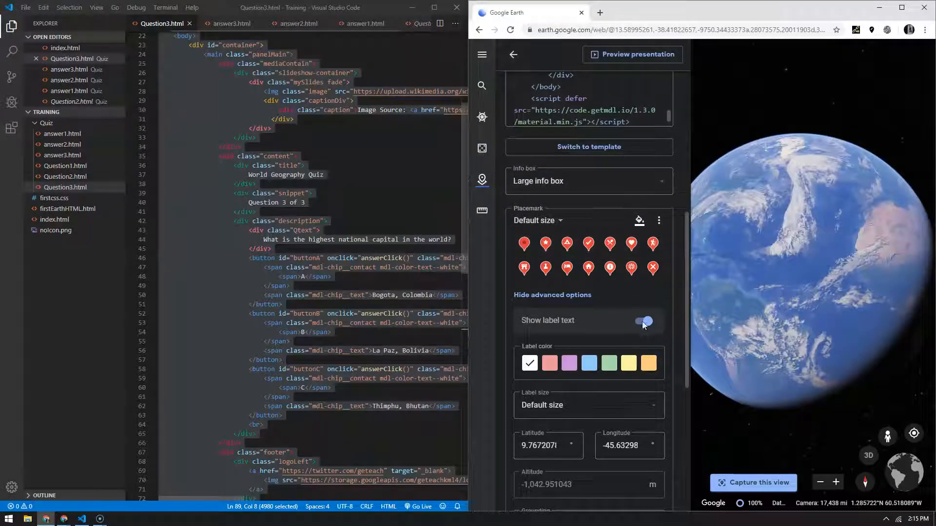
pyautogui.click(644, 322)
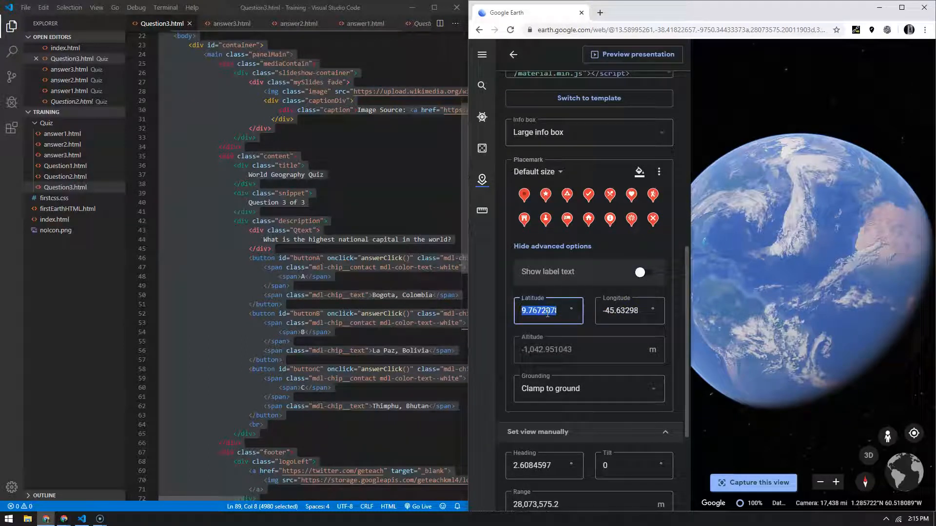
# Set Question 3's latitude to -85 and apply it
pyautogui.write('85')
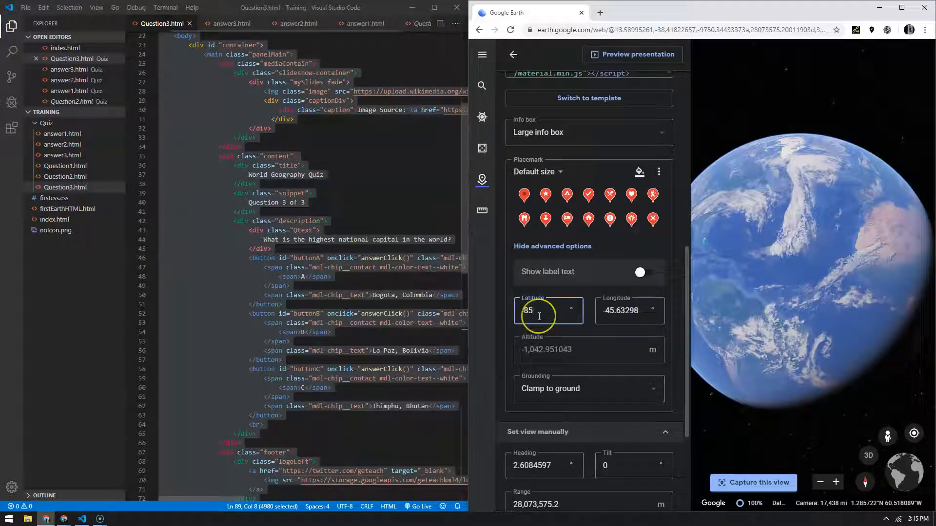
pyautogui.scroll(-3)
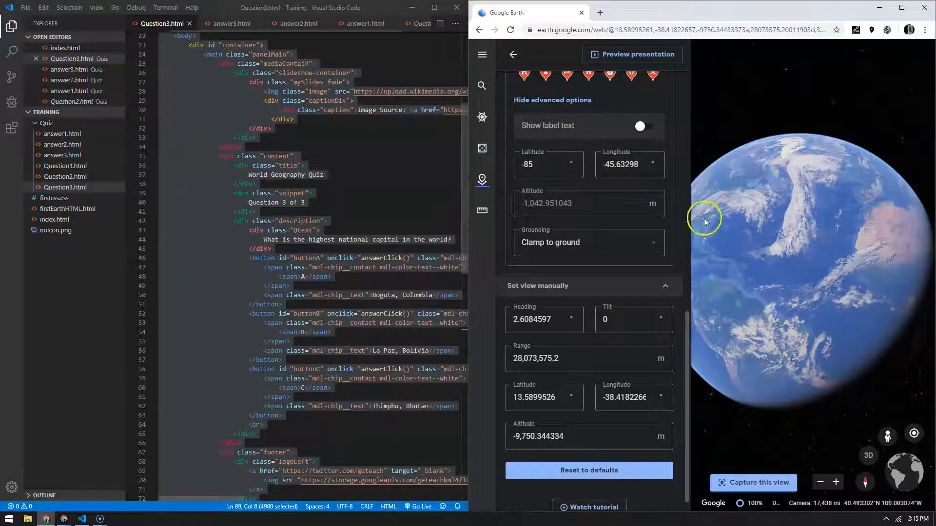
pyautogui.click(630, 54)
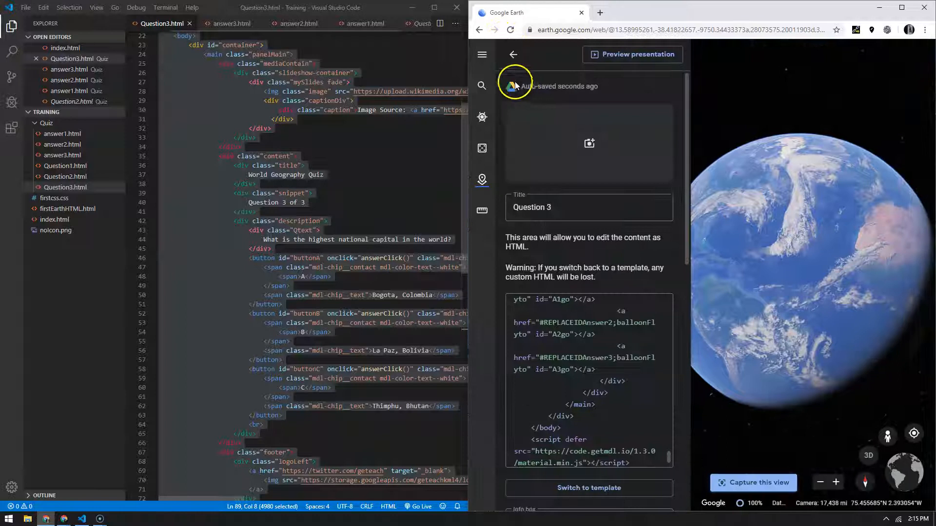
# Drop a new placemark near La Paz, title it Answer 3, and save it to the project
pyautogui.click(511, 54)
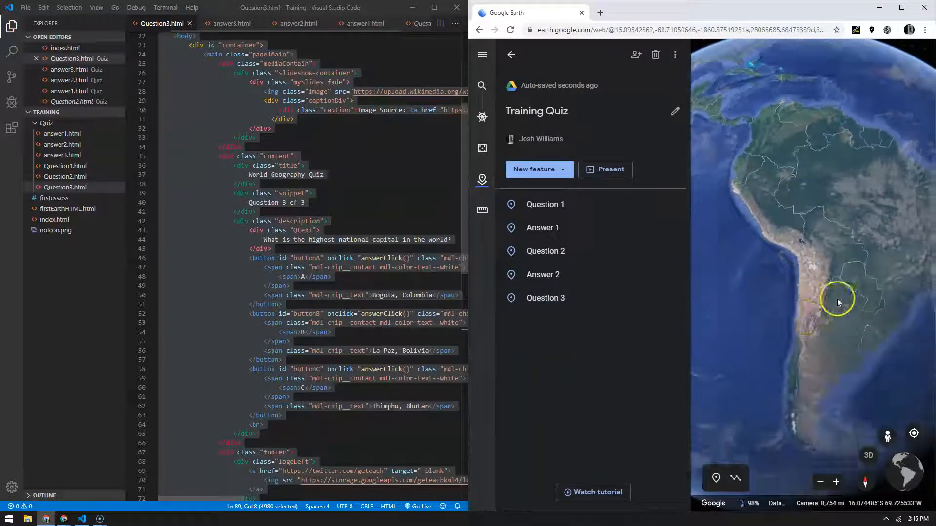
pyautogui.scroll(3)
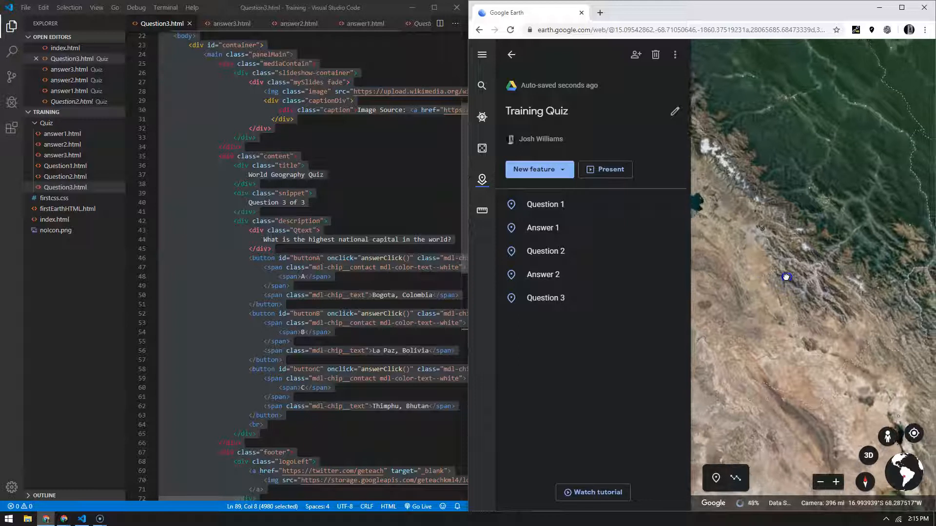
pyautogui.click(715, 478)
pyautogui.write('An')
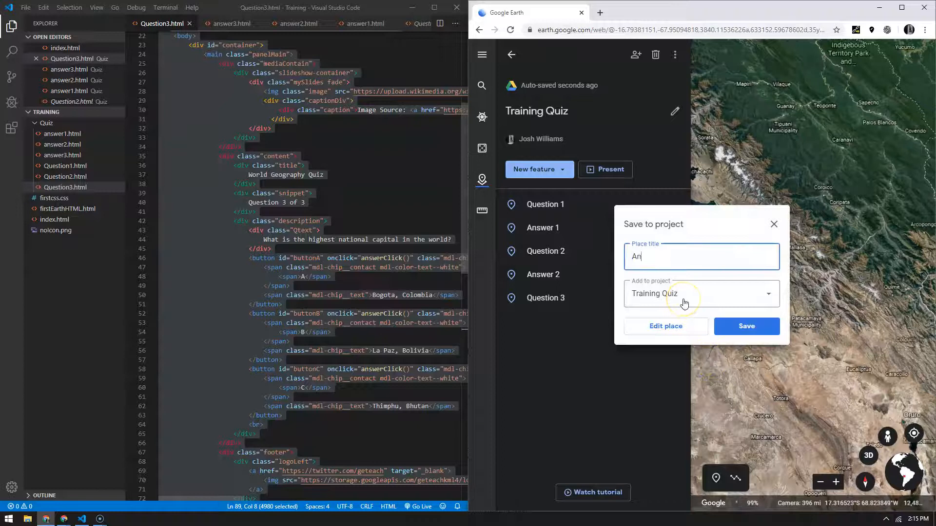
pyautogui.write('swer 3')
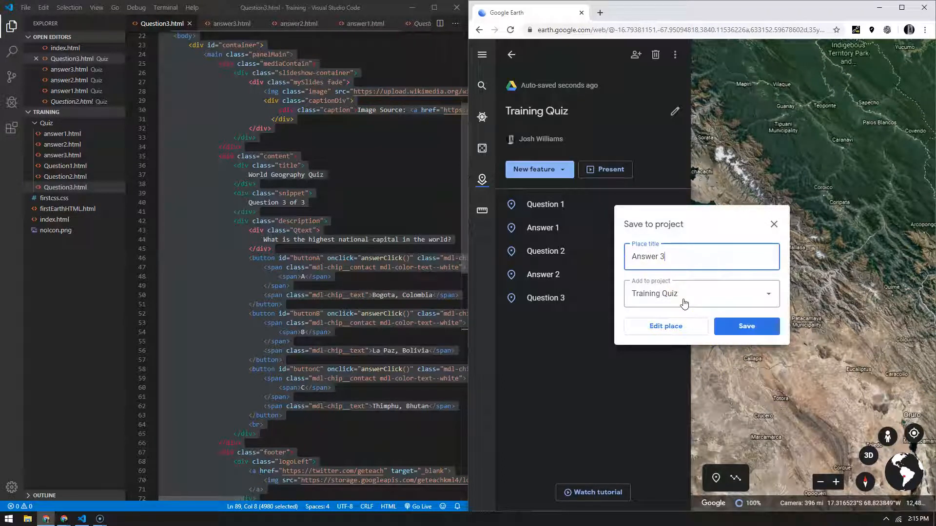
pyautogui.click(745, 327)
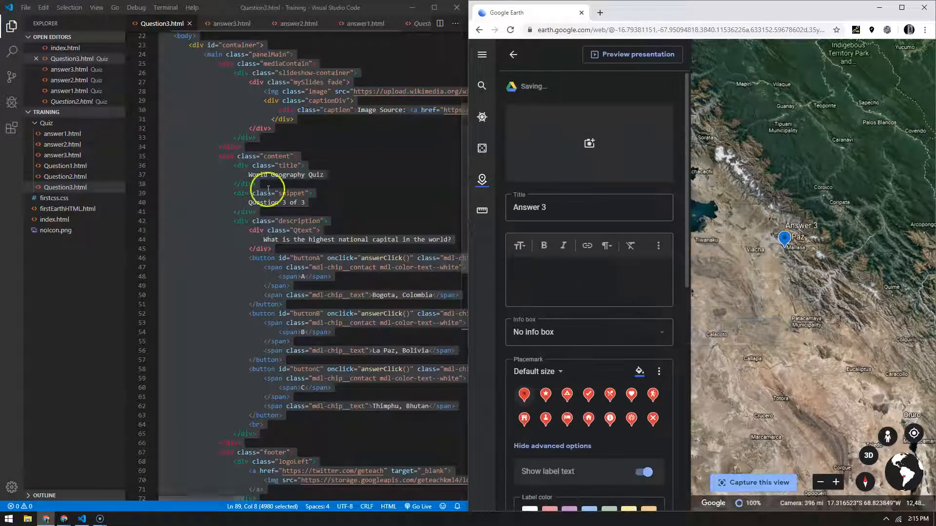
# Give Answer 3 a large info box and put its description in HTML editing mode
pyautogui.click(588, 331)
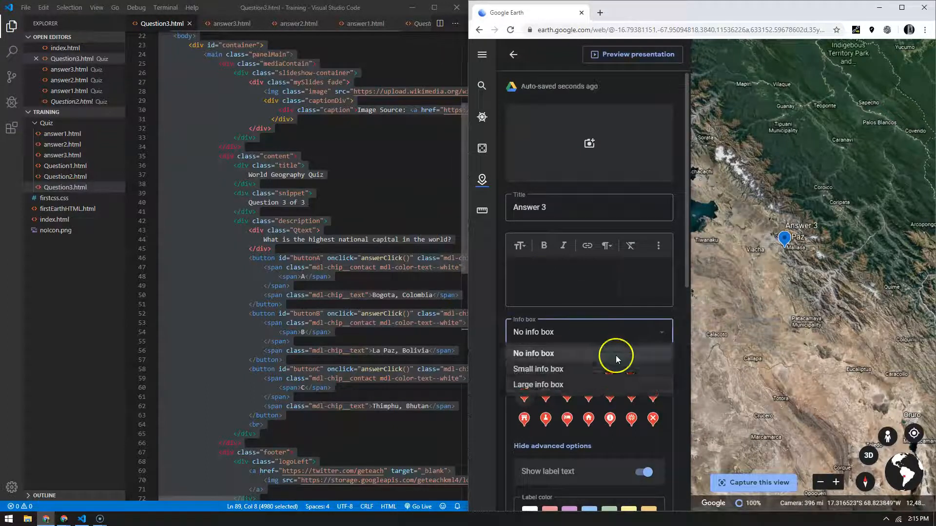
pyautogui.click(536, 384)
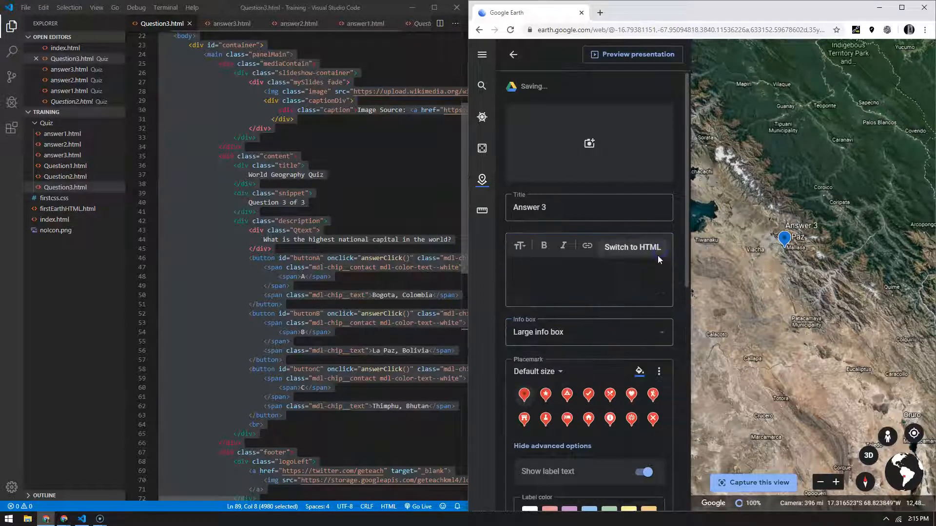
pyautogui.click(631, 247)
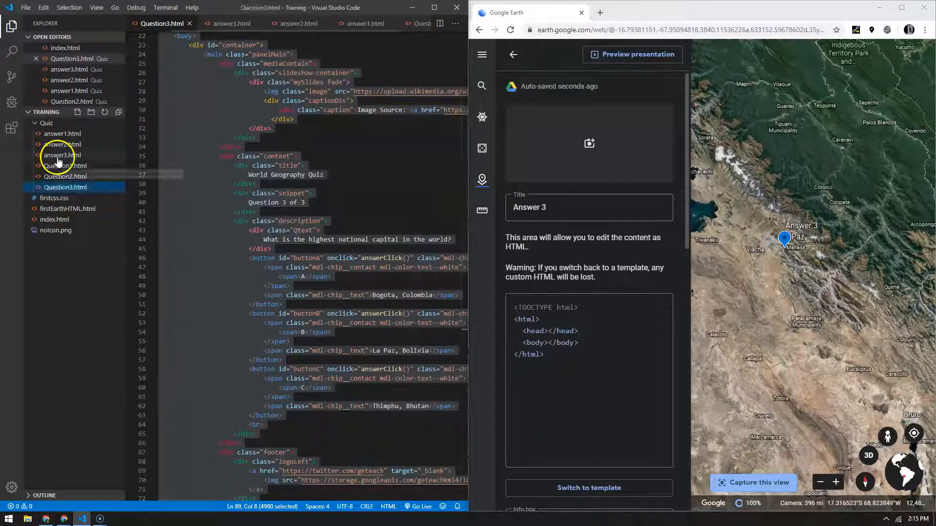
# Copy answer3.html from VS Code into Answer 3, then preview and leave the La Paz answer slide
pyautogui.click(62, 155)
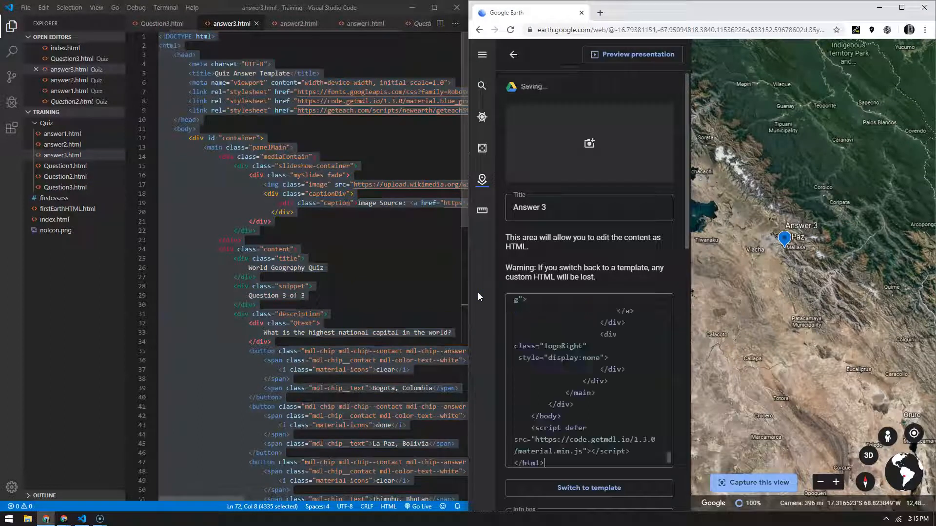
pyautogui.scroll(-3)
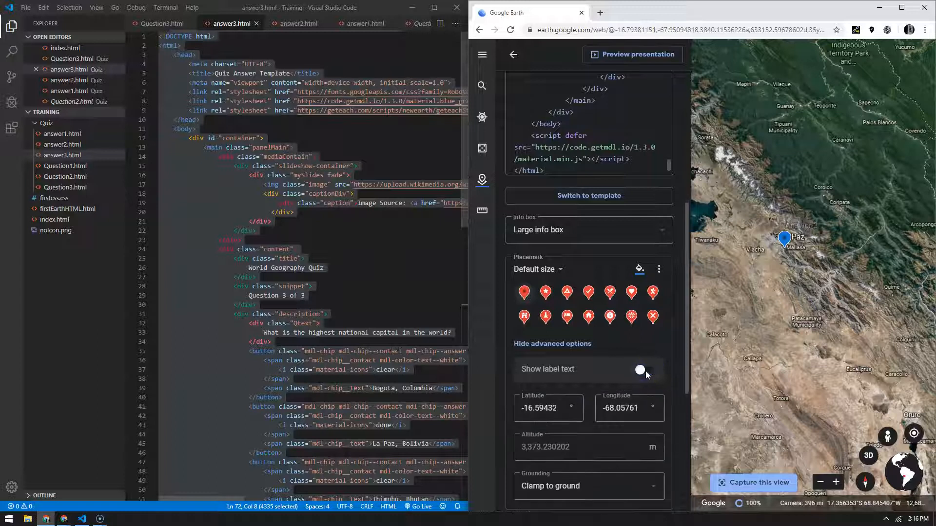
pyautogui.scroll(-3)
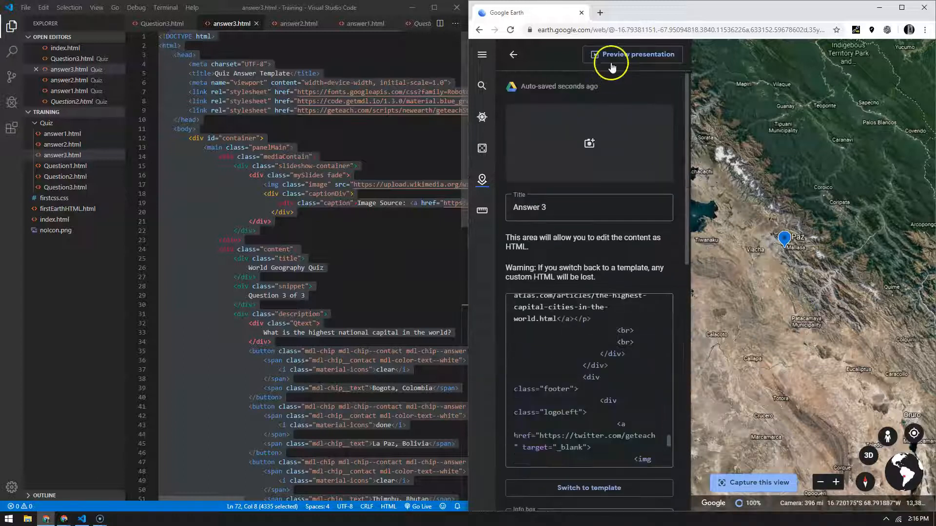
pyautogui.click(638, 55)
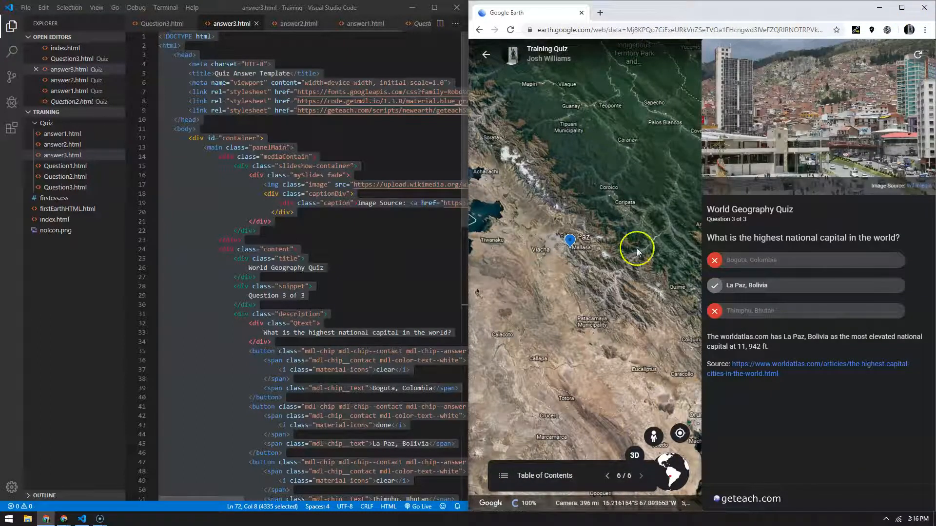
pyautogui.click(433, 7)
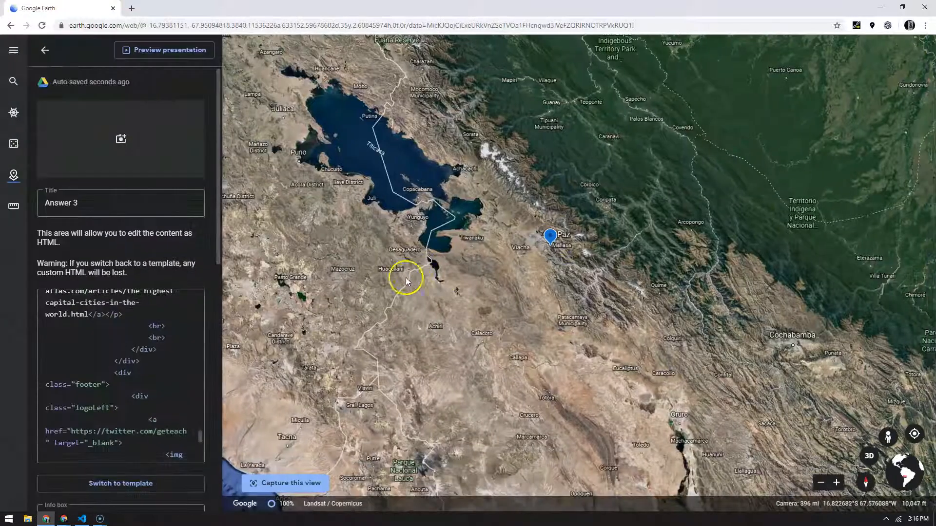
# Present the Training Quiz from slide one through the Tokyo answer, then exit the preview
pyautogui.click(45, 50)
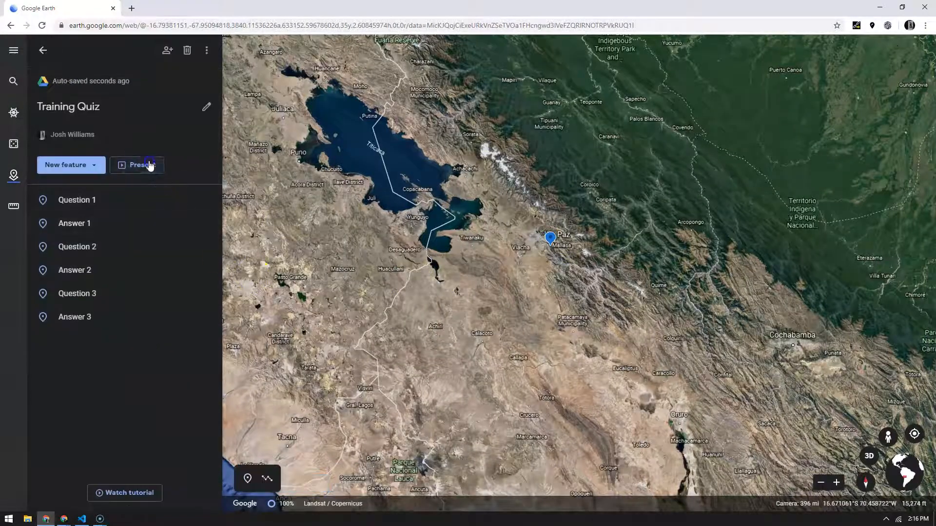
pyautogui.click(142, 165)
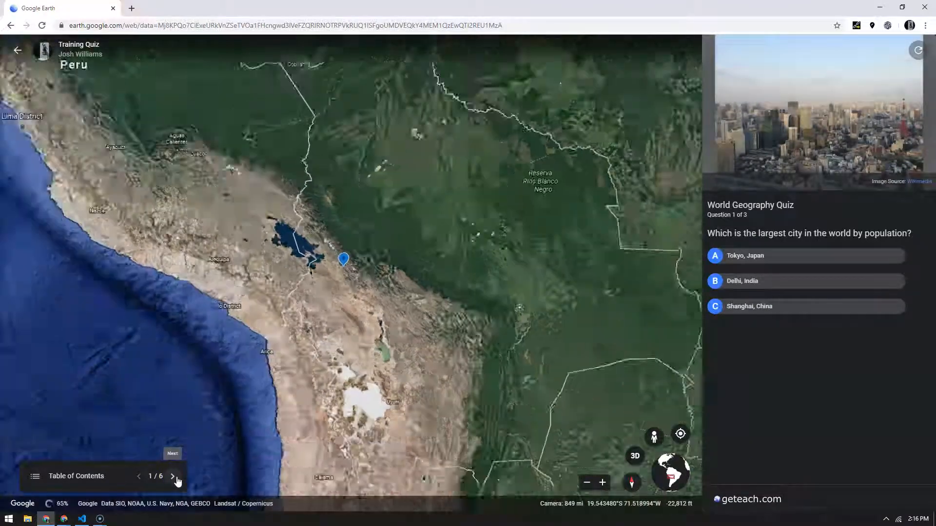
pyautogui.click(174, 477)
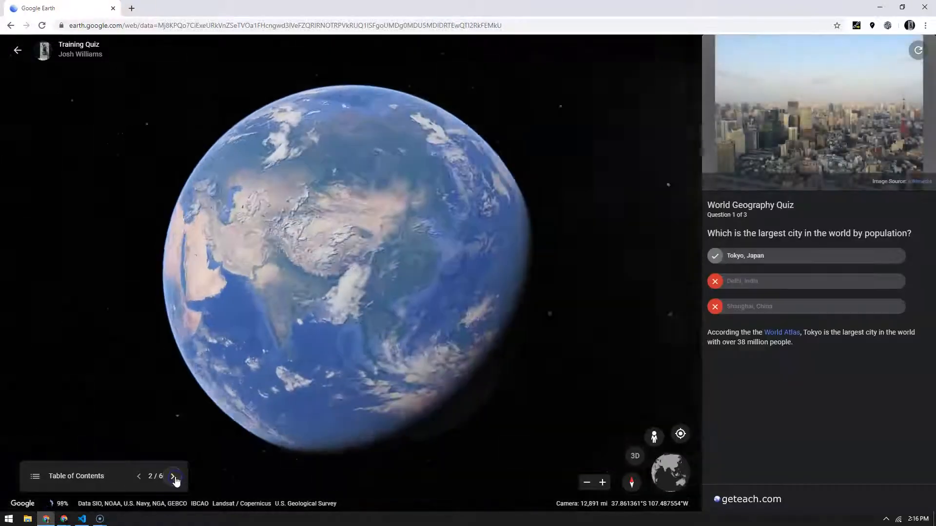
pyautogui.click(176, 481)
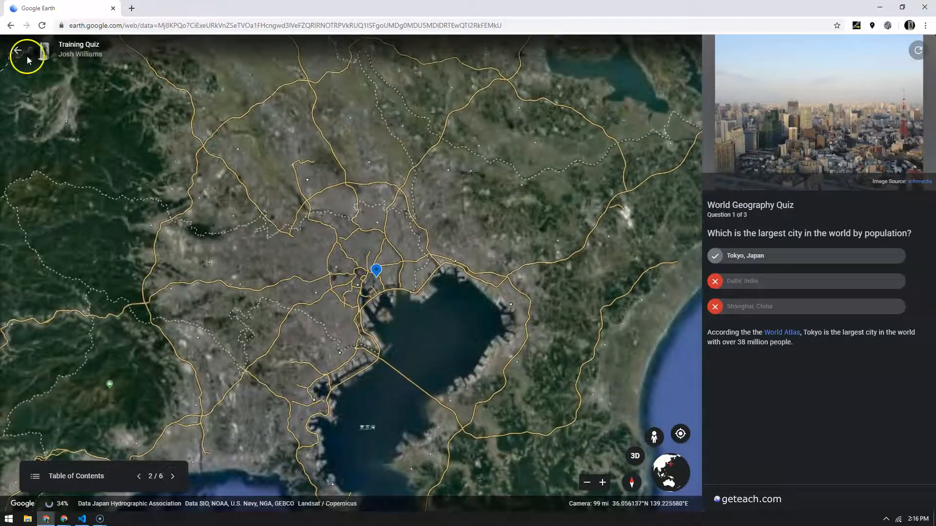
pyautogui.click(18, 50)
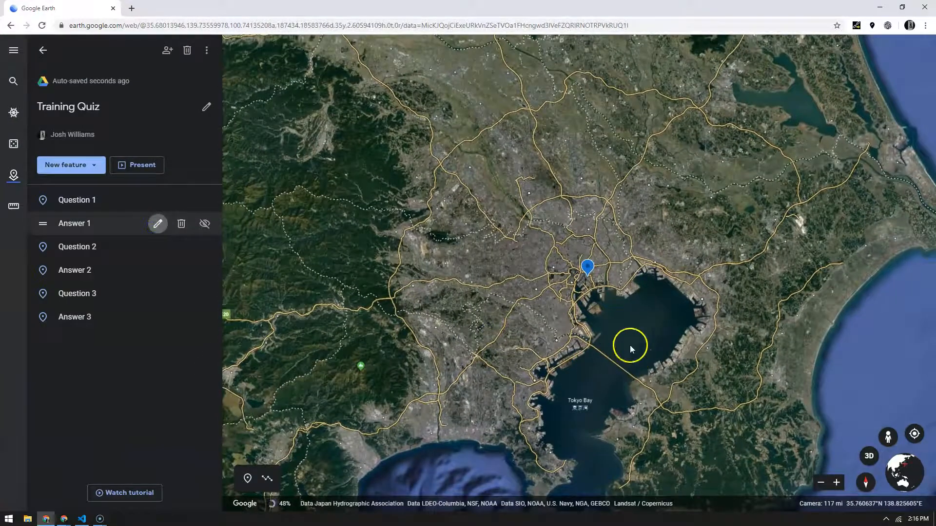
# Capture a tilted close-up of Tokyo's waterfront as Answer 1's view and return to the project
pyautogui.click(158, 224)
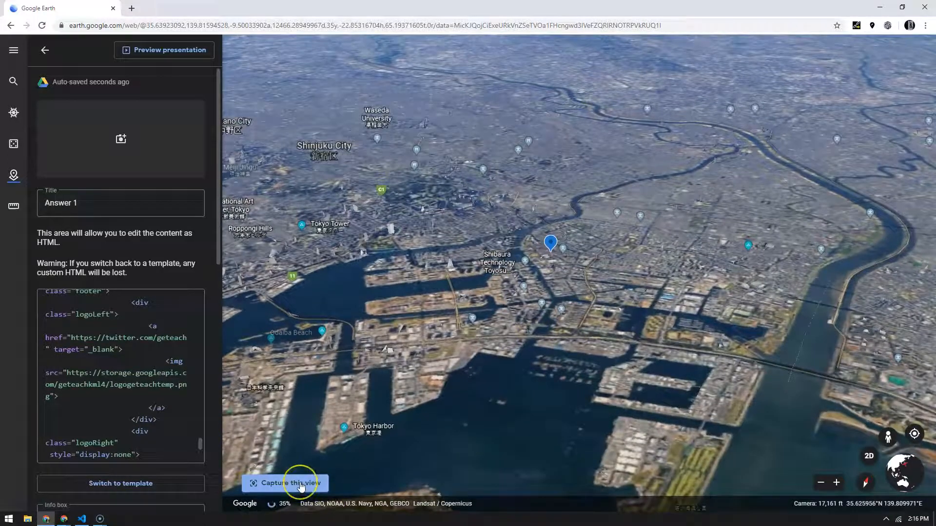
pyautogui.click(291, 483)
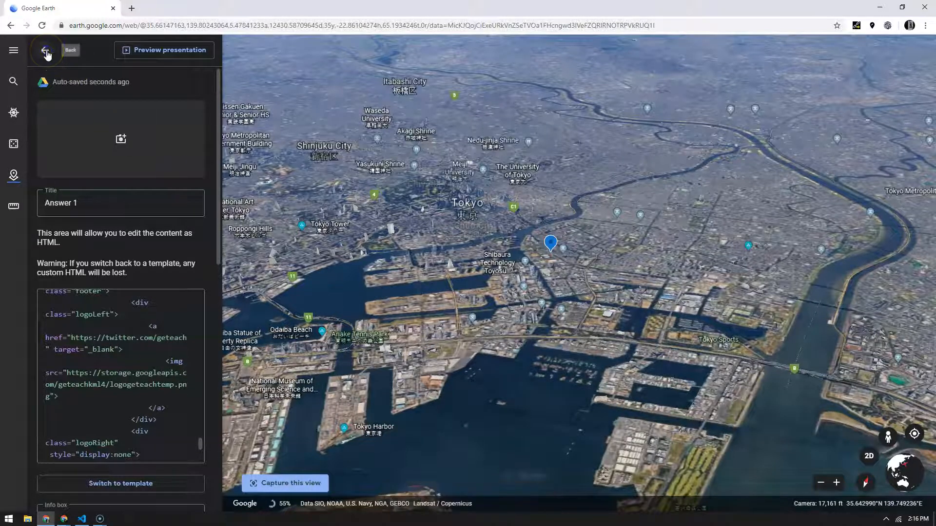
pyautogui.click(46, 50)
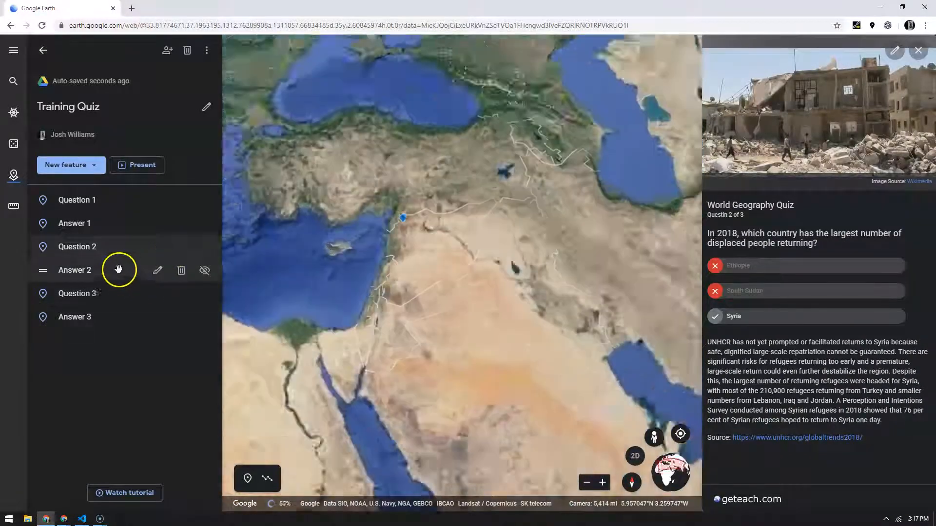
# Capture a zoomed-out view over Syria and the eastern Mediterranean as Answer 2's view
pyautogui.click(157, 270)
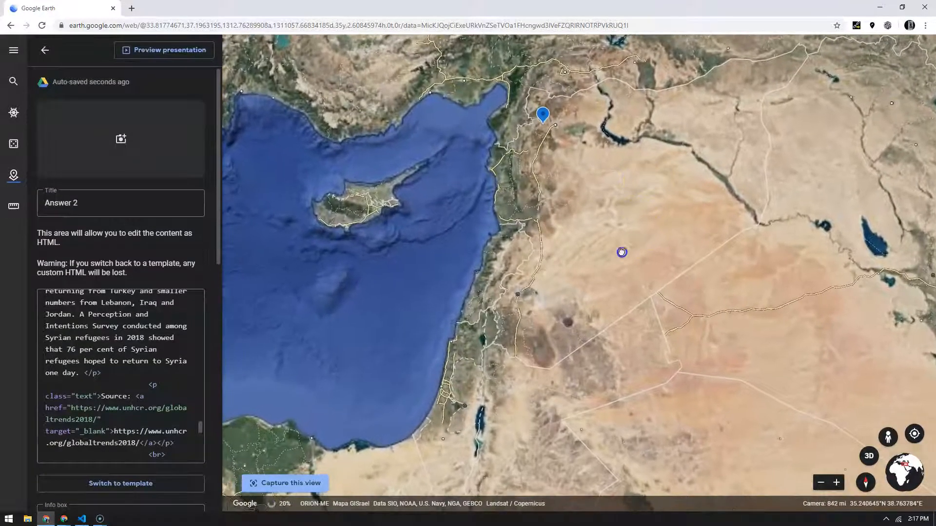
pyautogui.scroll(3)
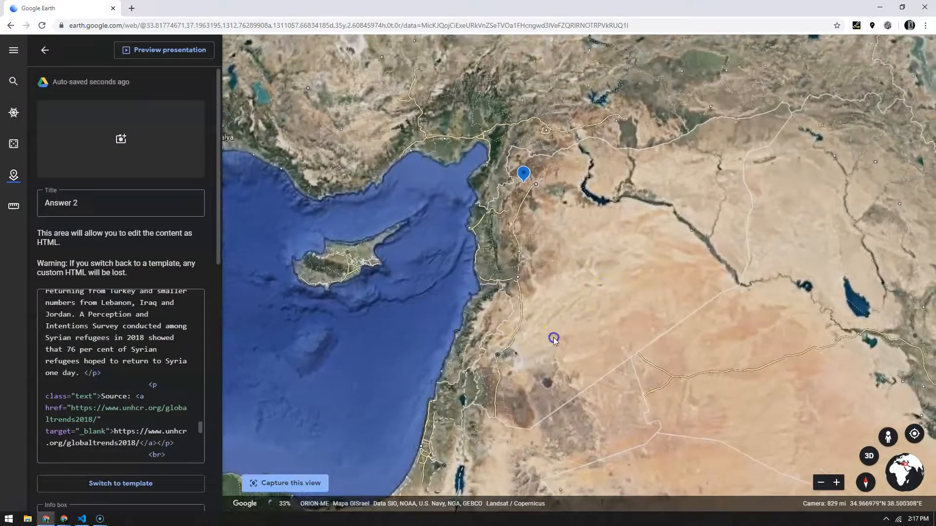
pyautogui.scroll(3)
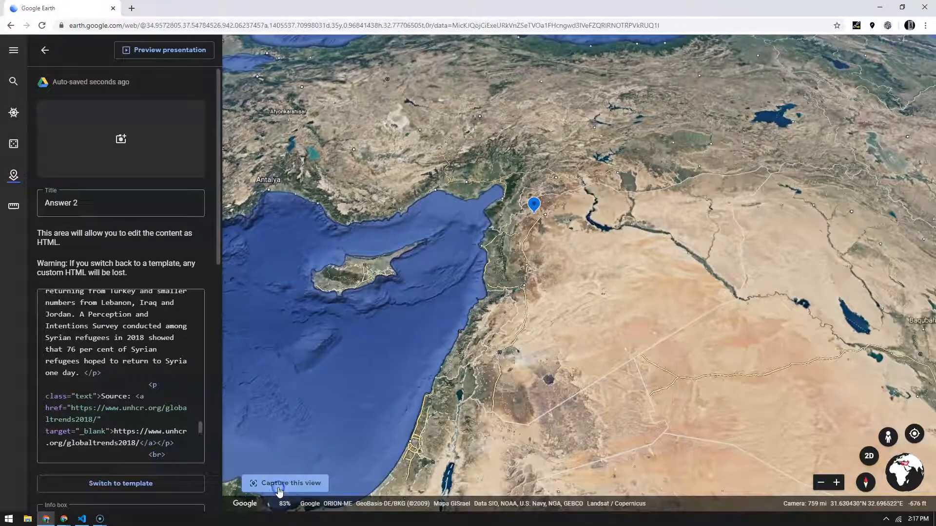
pyautogui.click(291, 483)
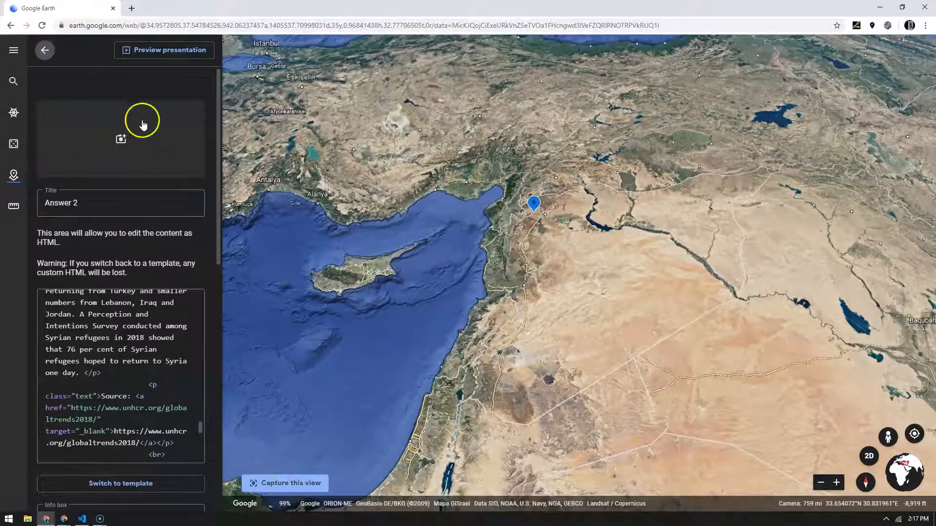
pyautogui.click(44, 50)
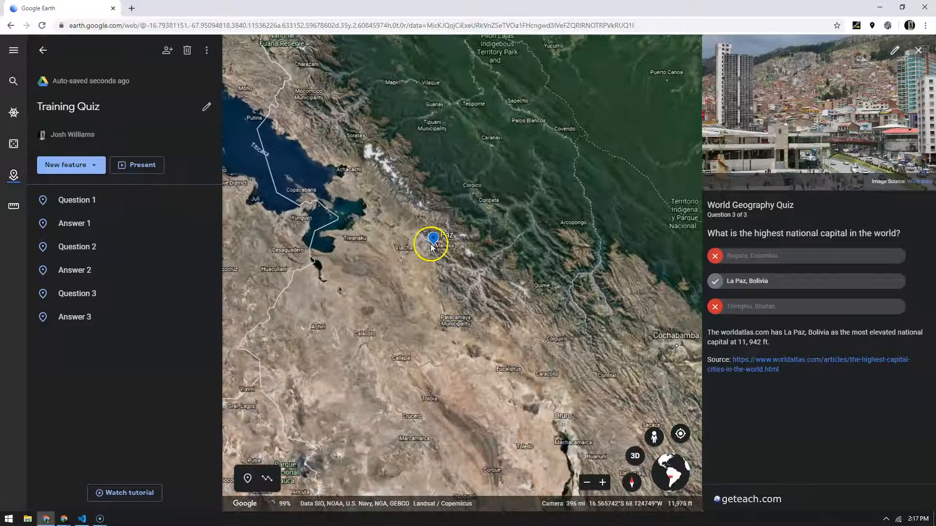
# Capture a tilted close-up of La Paz's valley as Answer 3's view and return to the project
pyautogui.scroll(-3)
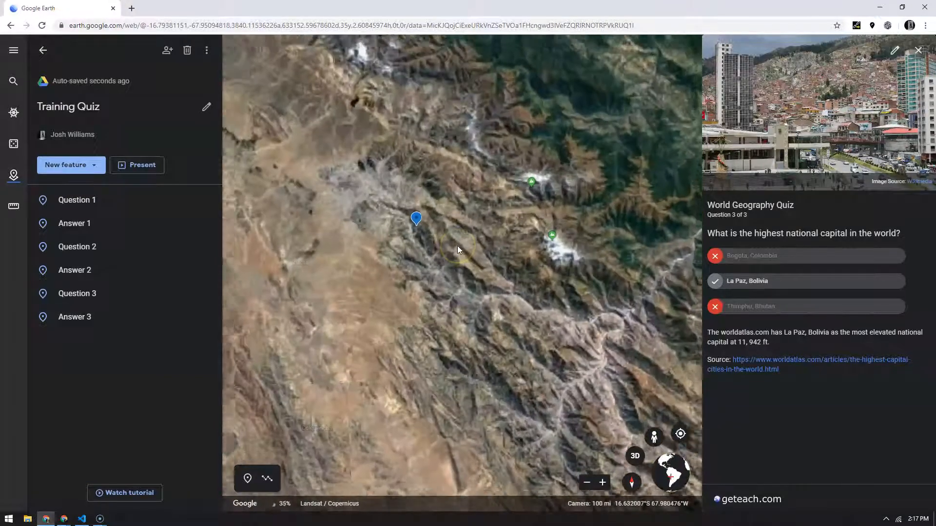
pyautogui.scroll(3)
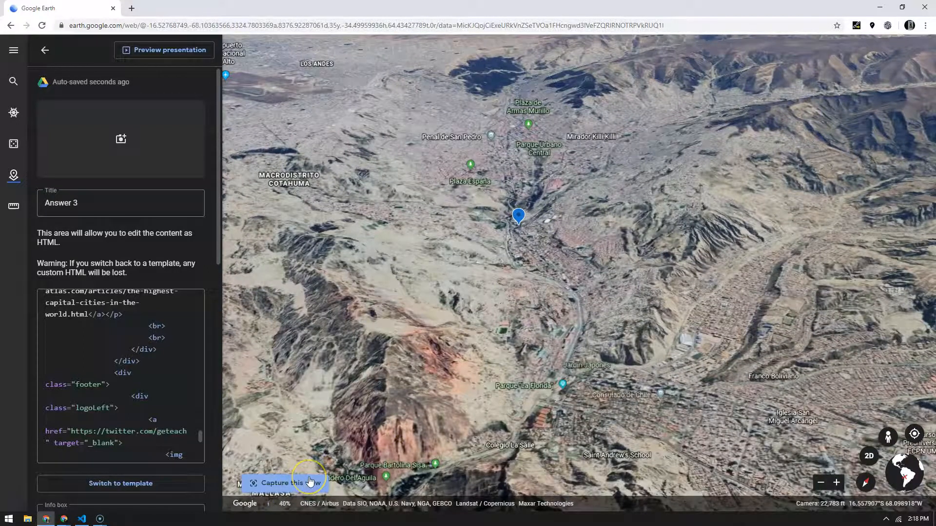
pyautogui.click(835, 482)
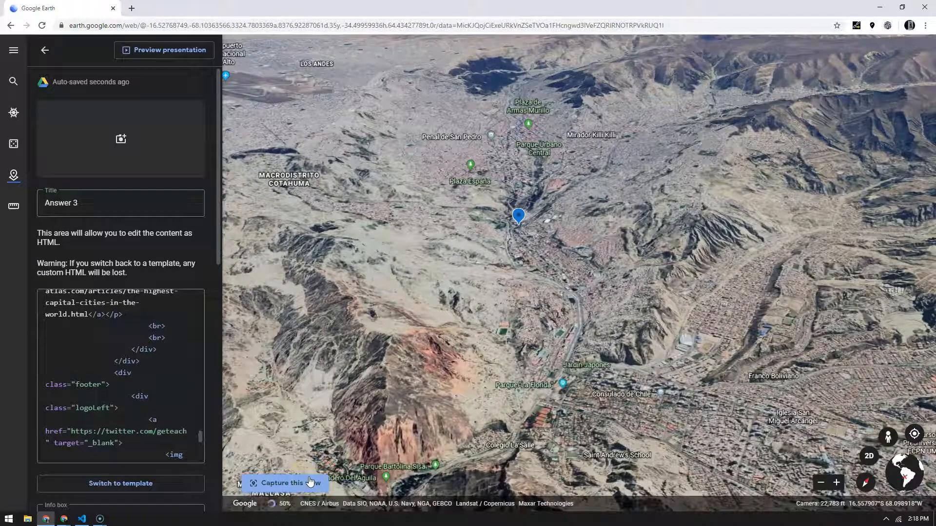
pyautogui.click(287, 482)
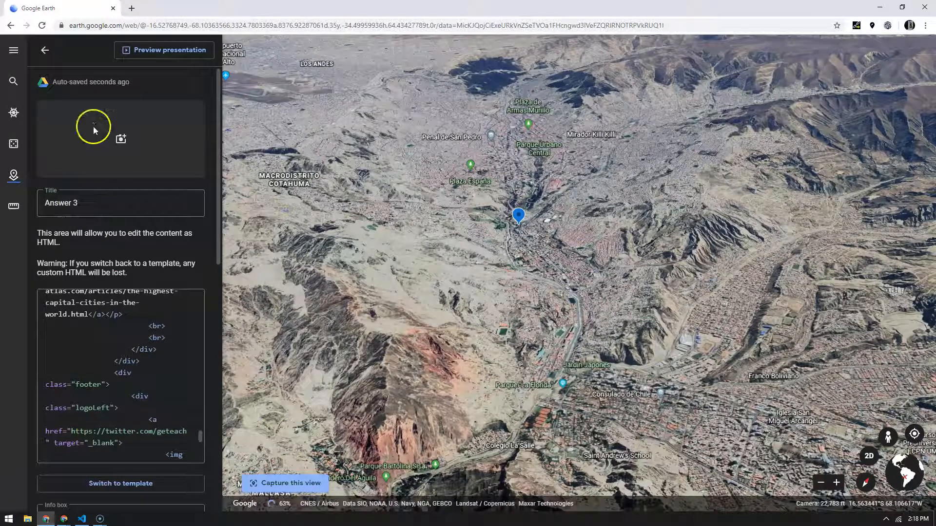
pyautogui.click(45, 50)
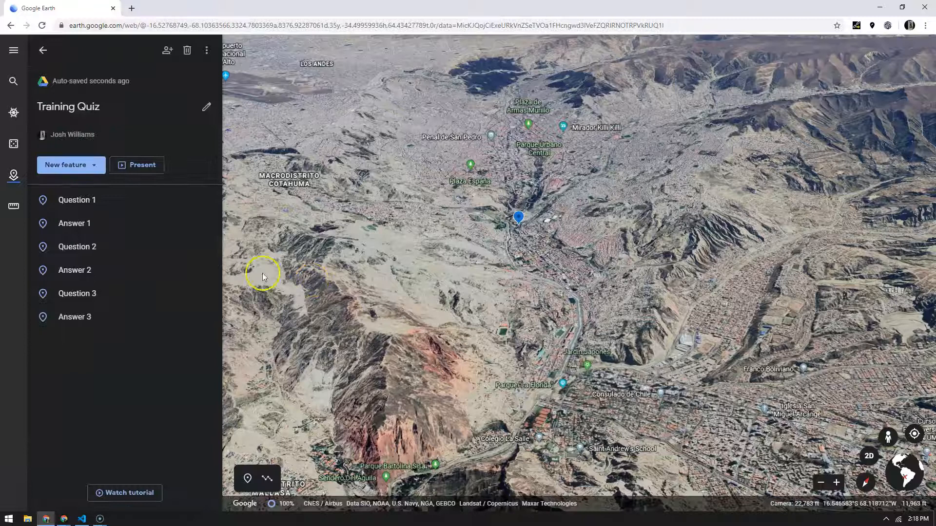
pyautogui.moveTo(181, 280)
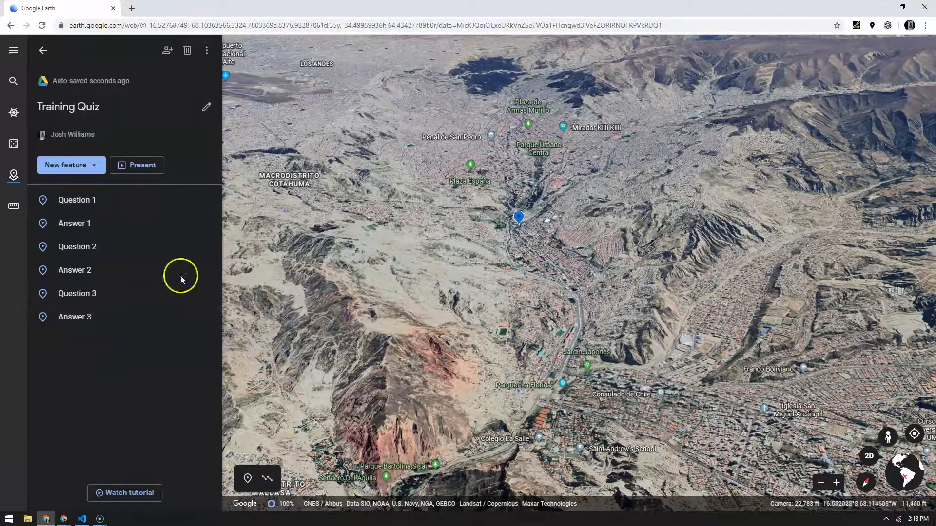
pyautogui.moveTo(74, 316)
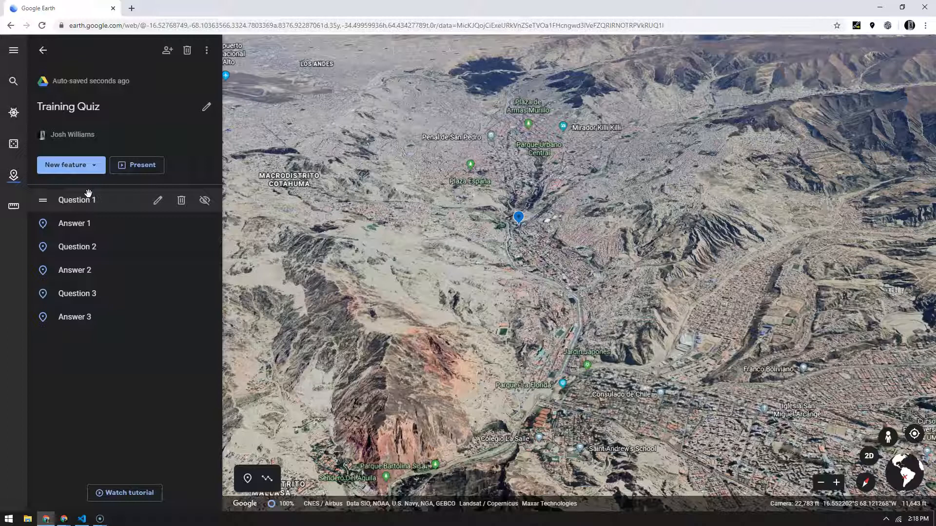
pyautogui.moveTo(184, 247)
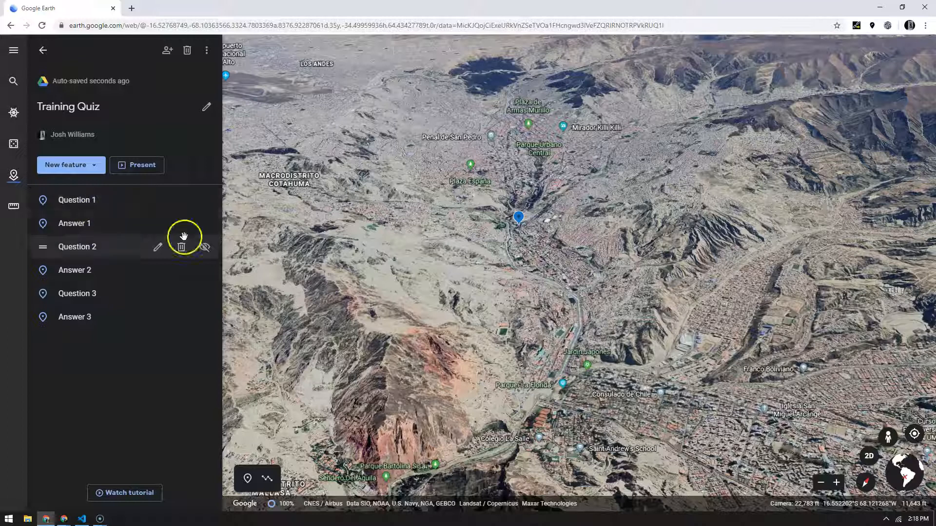
pyautogui.moveTo(176, 284)
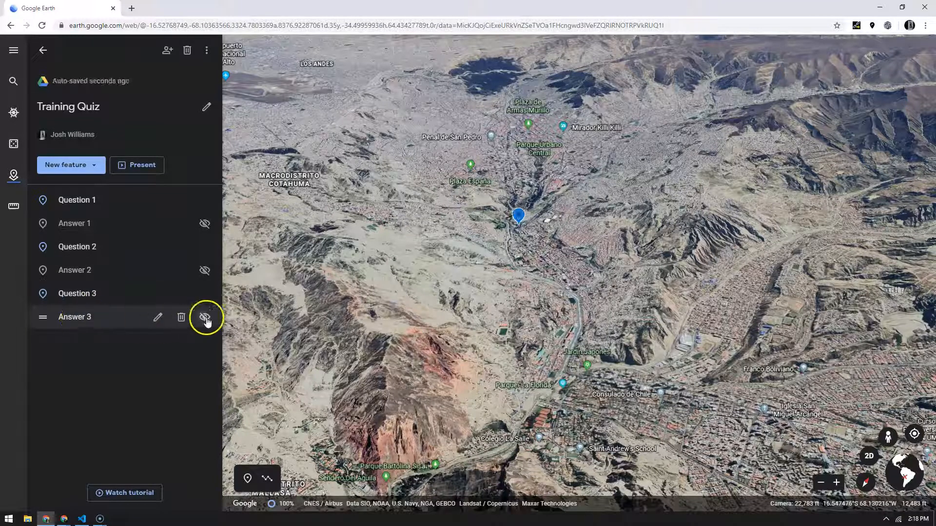
# Hide the Answer 3 placemark so only the question placemarks stay visible on the map
pyautogui.click(204, 317)
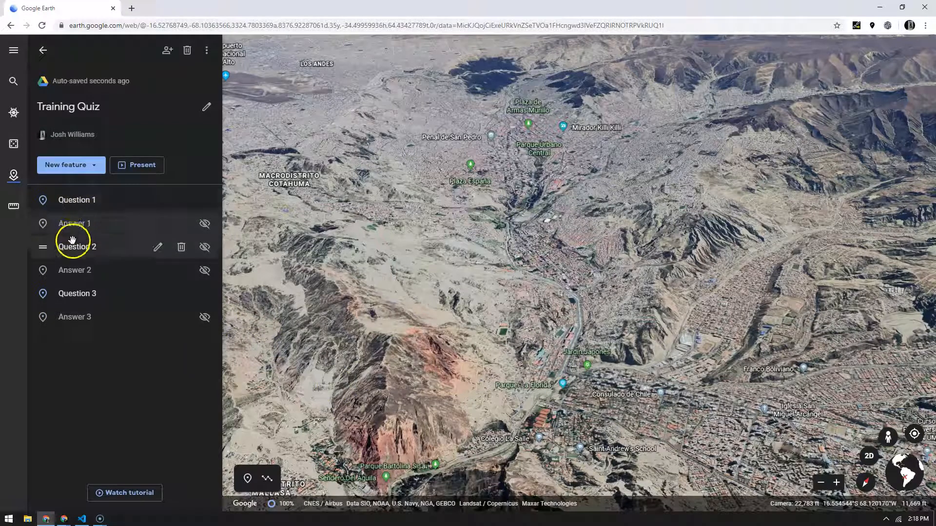
pyautogui.moveTo(97, 230)
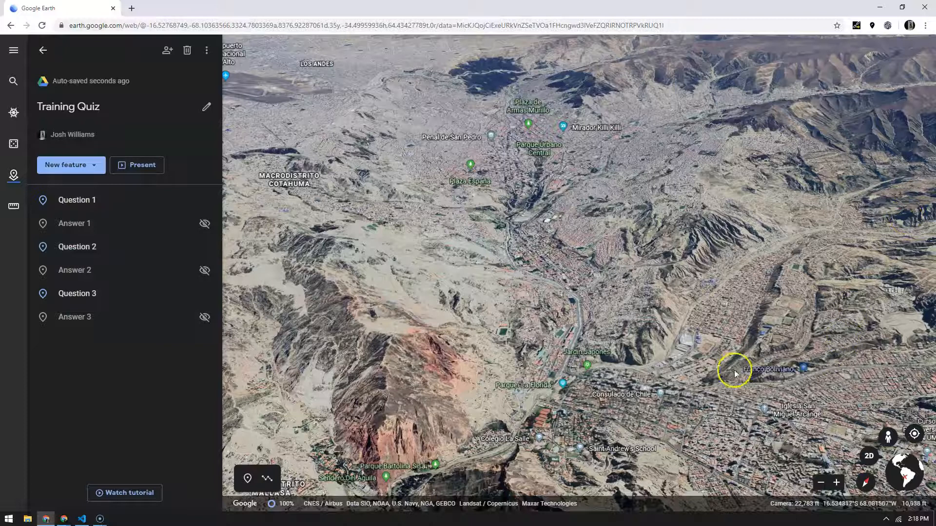
pyautogui.moveTo(626, 355)
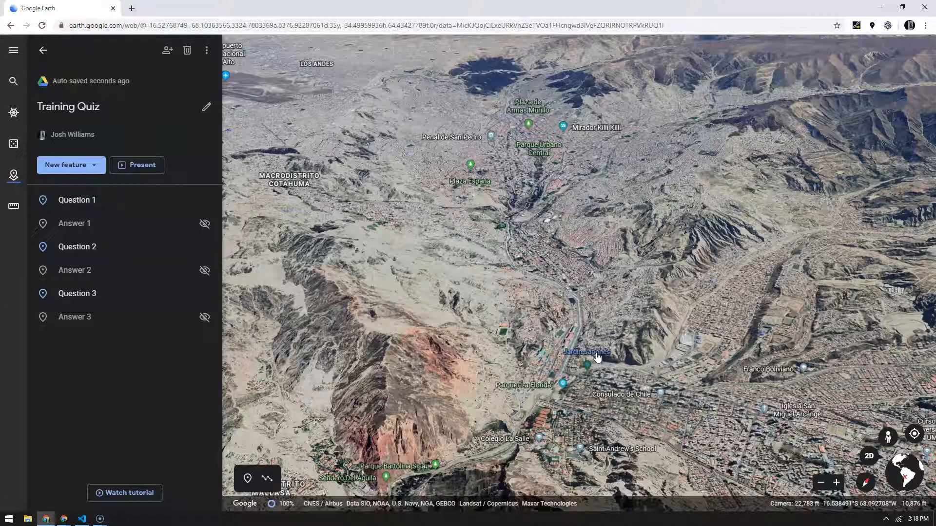
pyautogui.moveTo(27, 503)
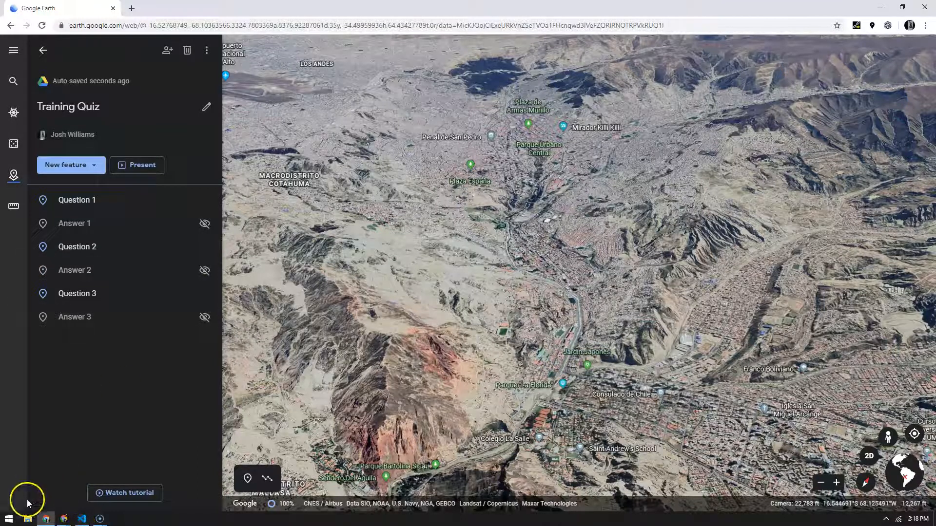